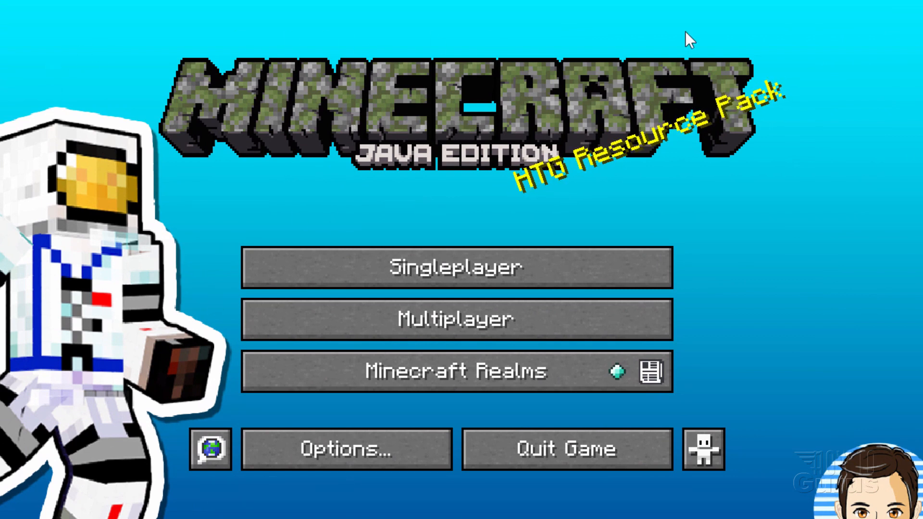
pyautogui.moveTo(272, 205)
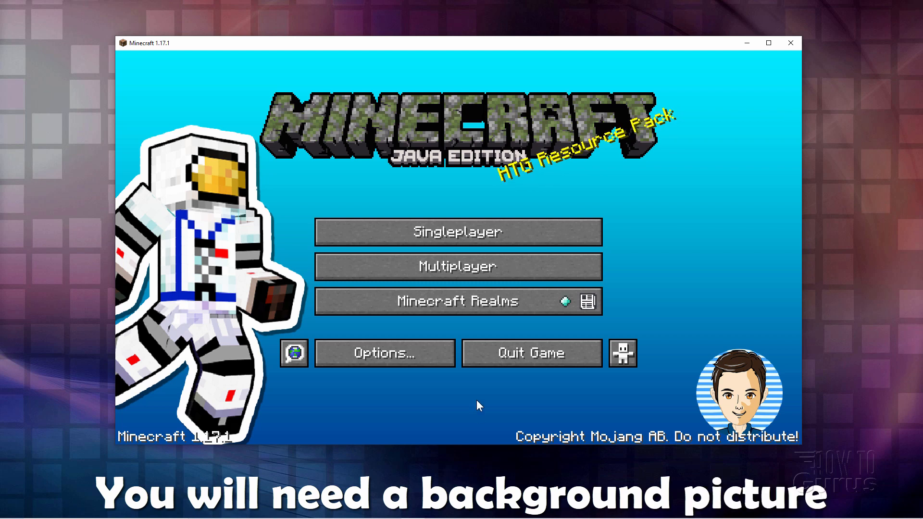
pyautogui.moveTo(485, 366)
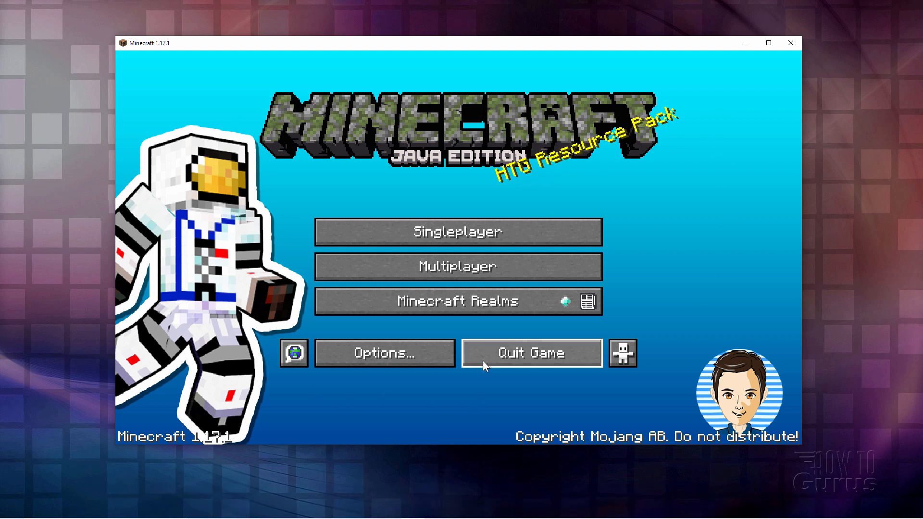
pyautogui.moveTo(433, 189)
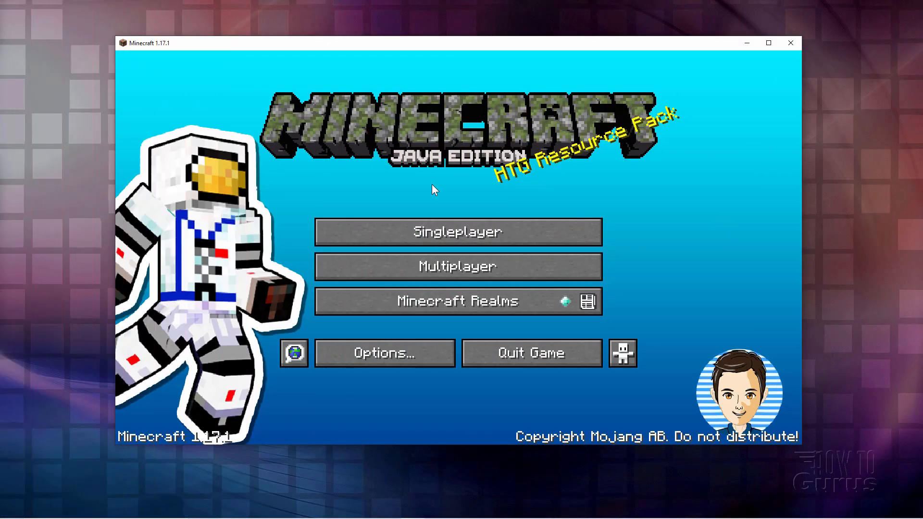
pyautogui.moveTo(350, 199)
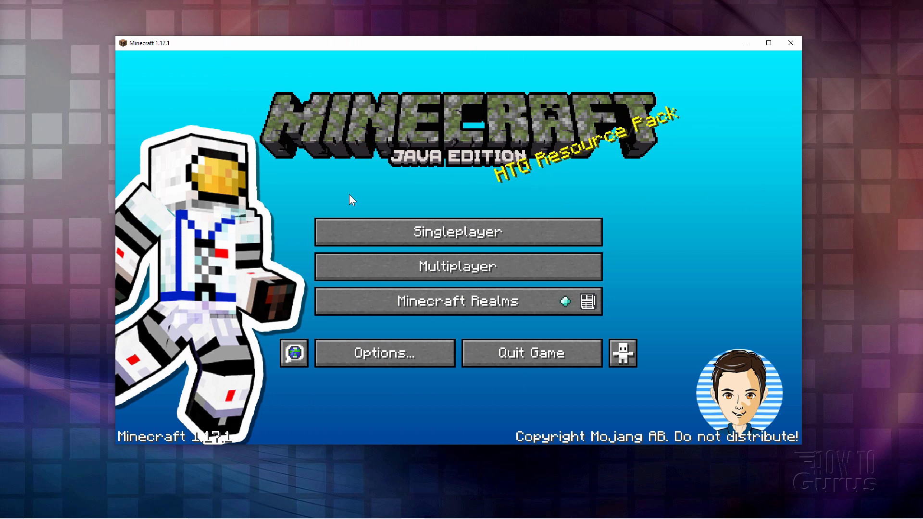
pyautogui.moveTo(398, 196)
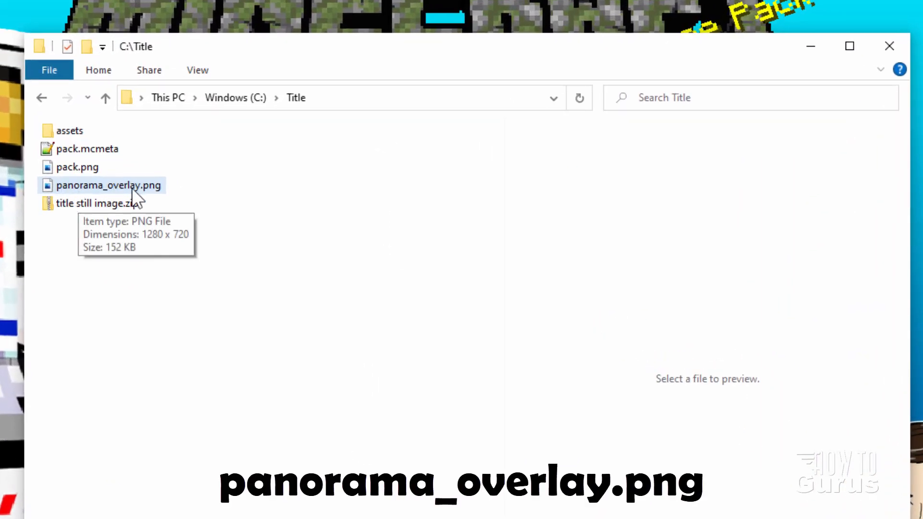
# - Preview panorama_overlay.png, the 1280 x 720 astronaut image, in C:\Title
pyautogui.click(109, 186)
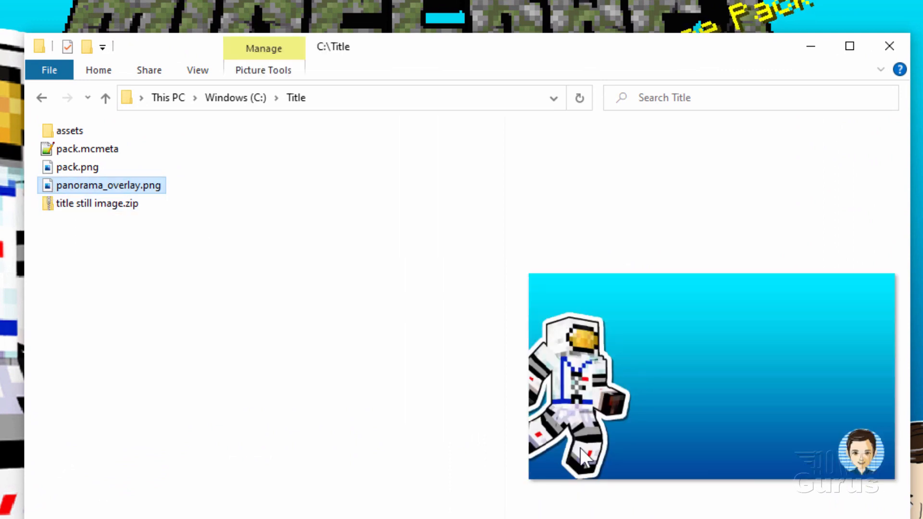
pyautogui.moveTo(683, 489)
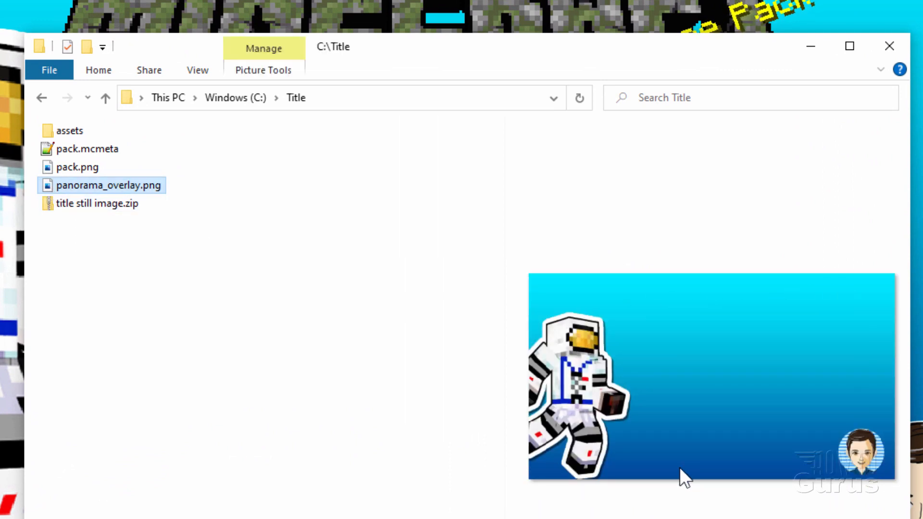
pyautogui.moveTo(639, 445)
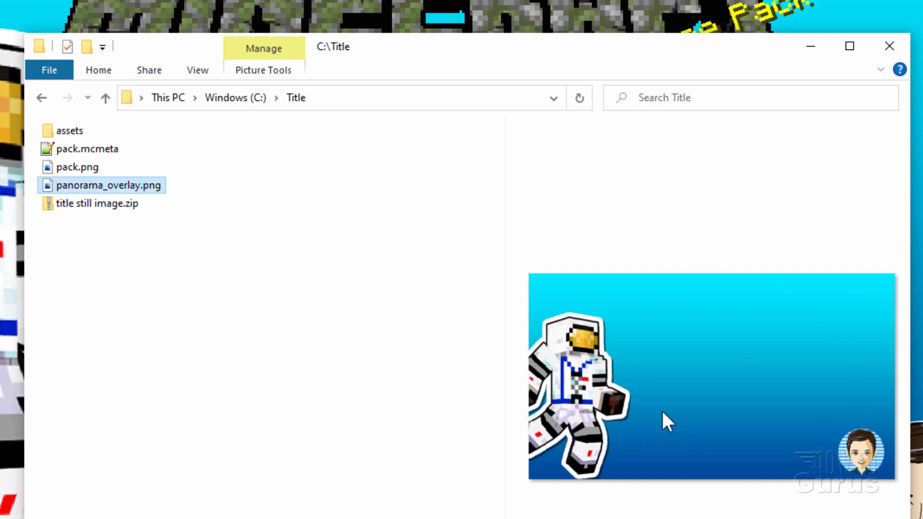
pyautogui.moveTo(585, 366)
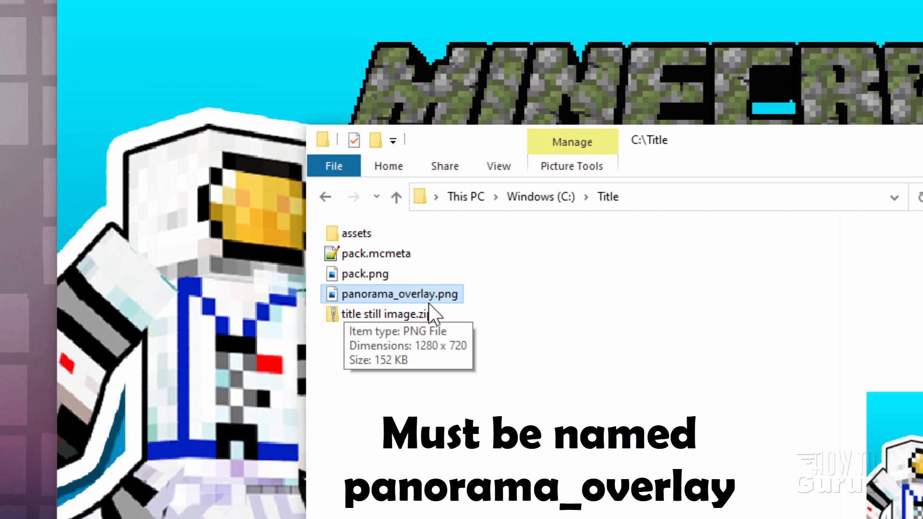
pyautogui.moveTo(404, 308)
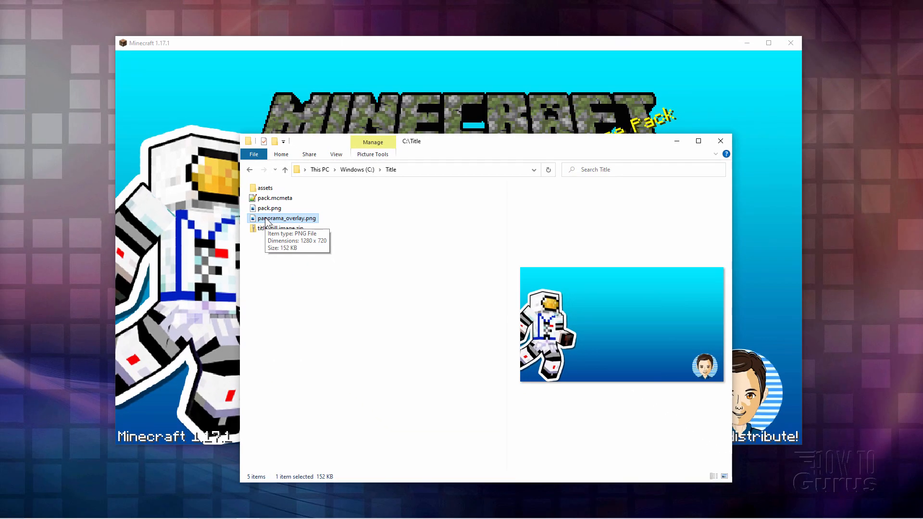
pyautogui.moveTo(600, 321)
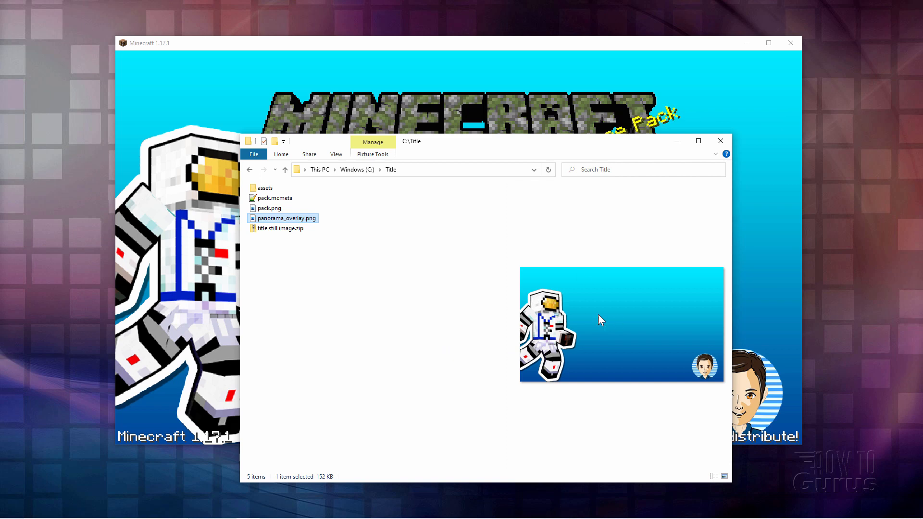
pyautogui.click(364, 291)
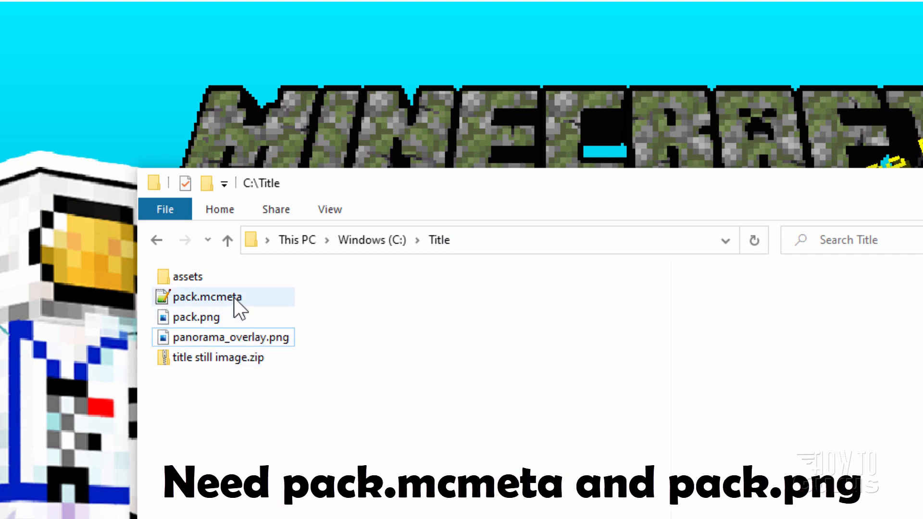
# - Inspect pack.mcmeta and the 256 x 256 grass-block pack.png icon in the Title folder
pyautogui.click(196, 316)
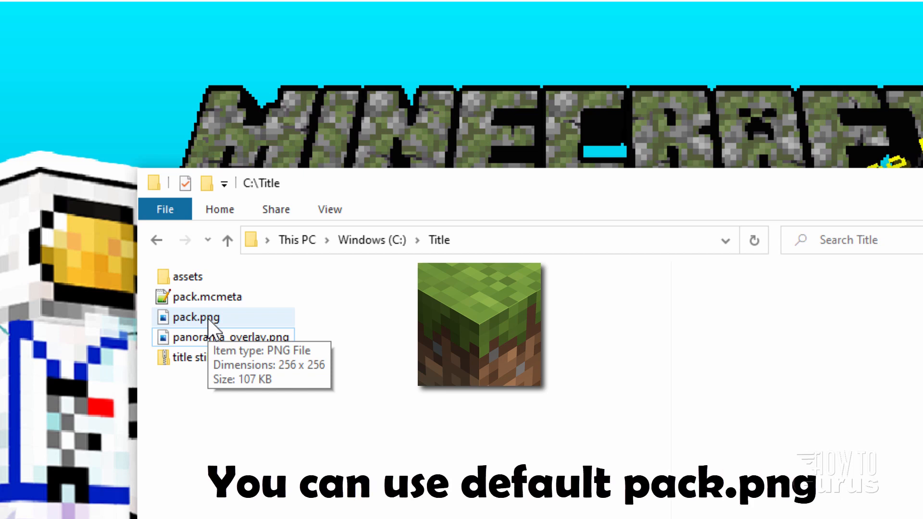
pyautogui.click(197, 317)
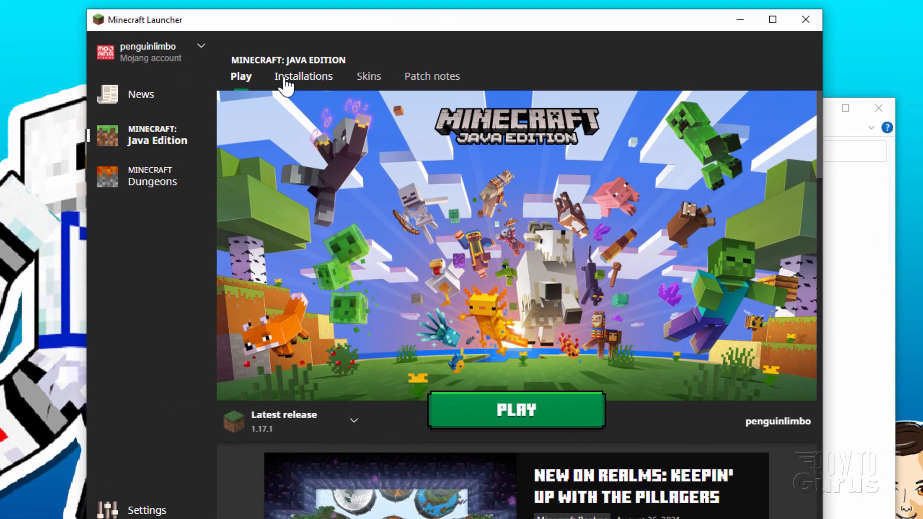
# - Open the Latest release installation's game folder from the Launcher's Installations page
pyautogui.click(303, 76)
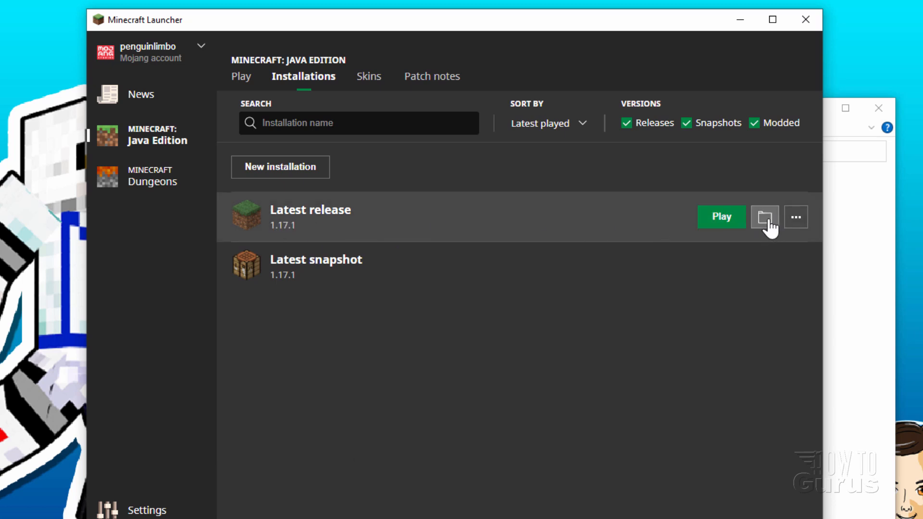
pyautogui.click(765, 216)
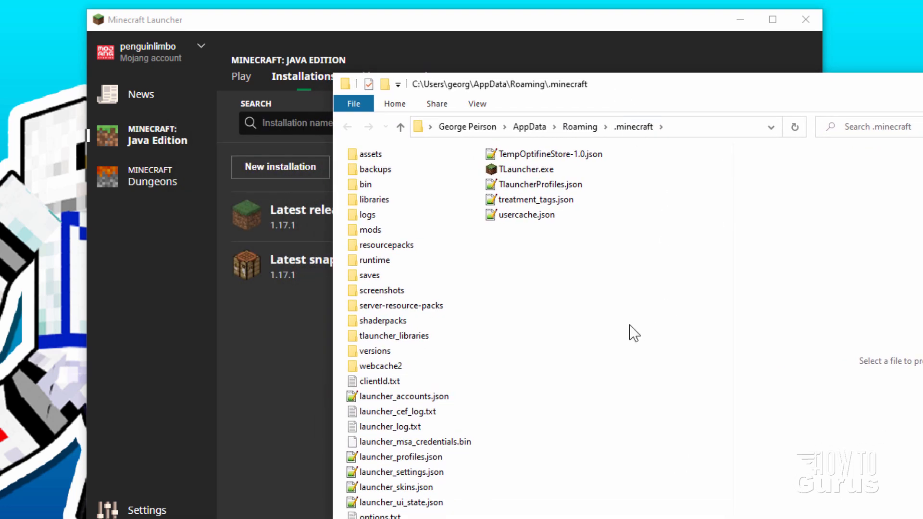
# - Browse into .minecraft\versions\1.16.5, showing 1.16.5.jar and 1.16.5.json
pyautogui.click(374, 351)
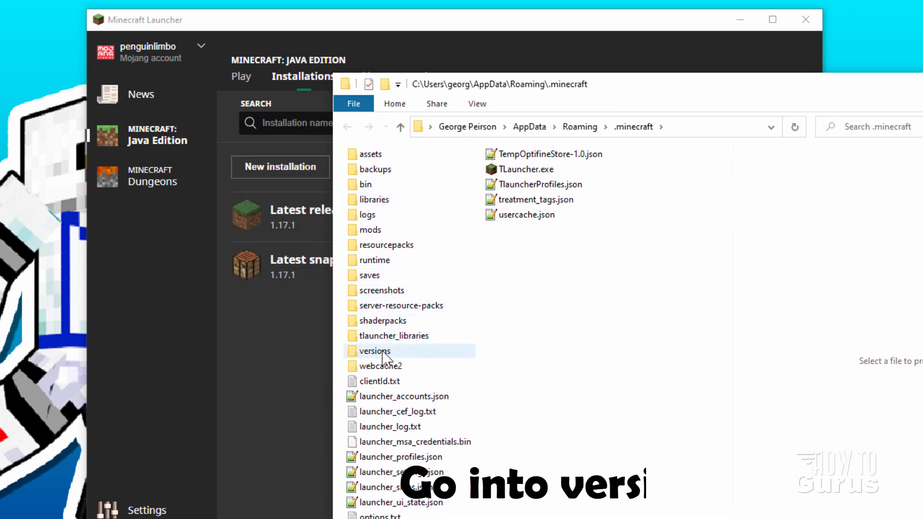
pyautogui.moveTo(362, 363)
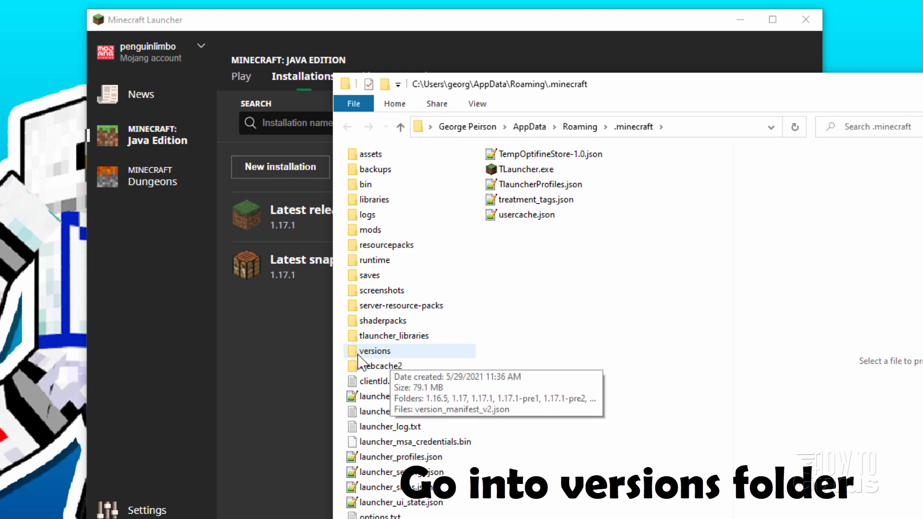
pyautogui.doubleClick(375, 351)
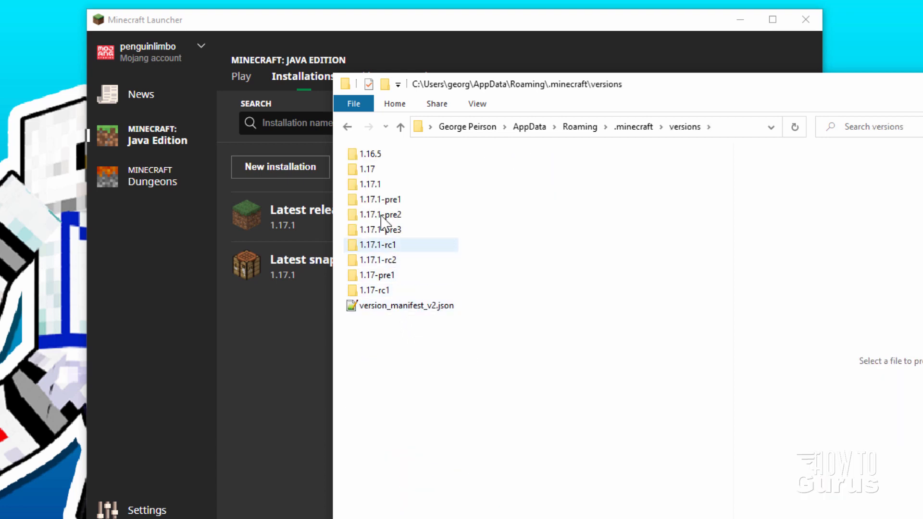
pyautogui.click(369, 170)
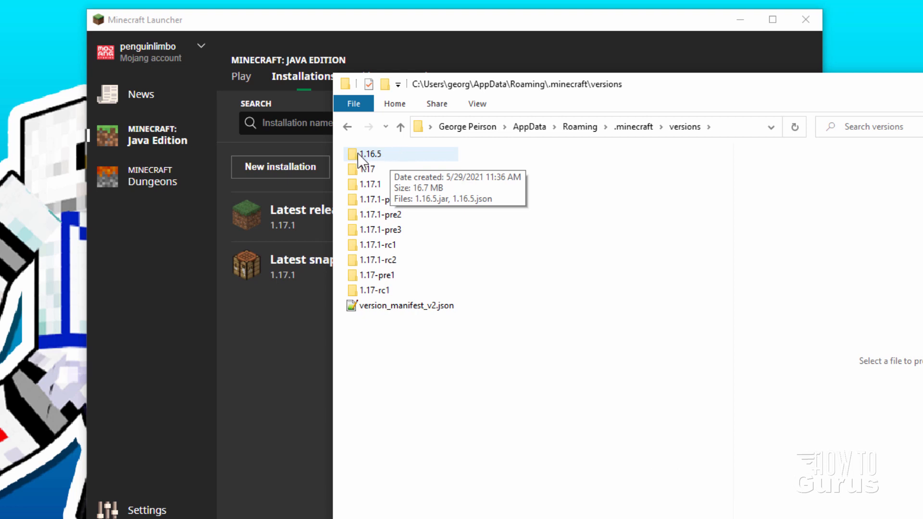
pyautogui.doubleClick(369, 154)
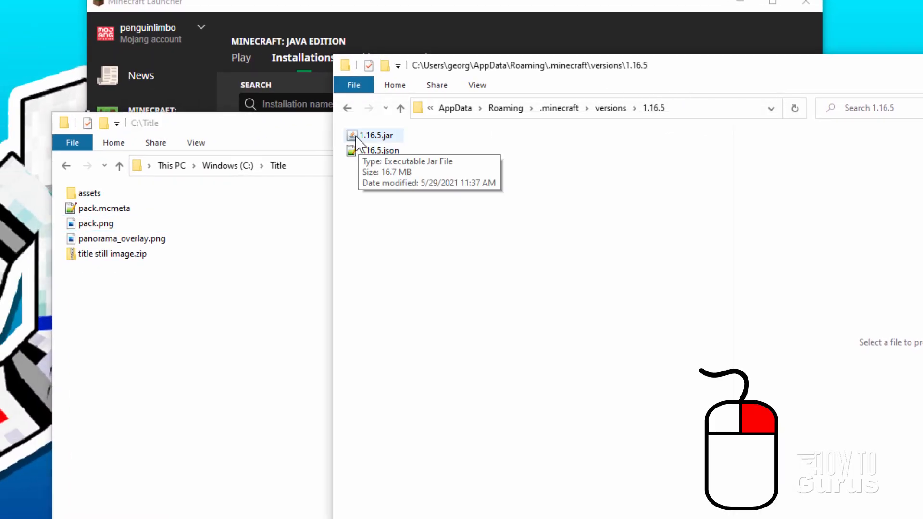
# - Copy 1.16.5.jar into the C:\Title pack folder with a right-drag Copy here
pyautogui.moveTo(374, 135); pyautogui.dragTo(164, 345)
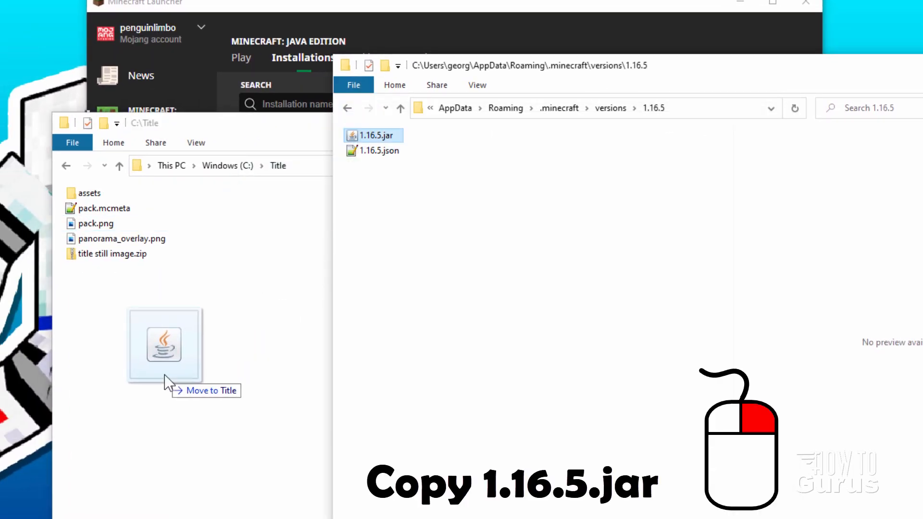
pyautogui.click(208, 384)
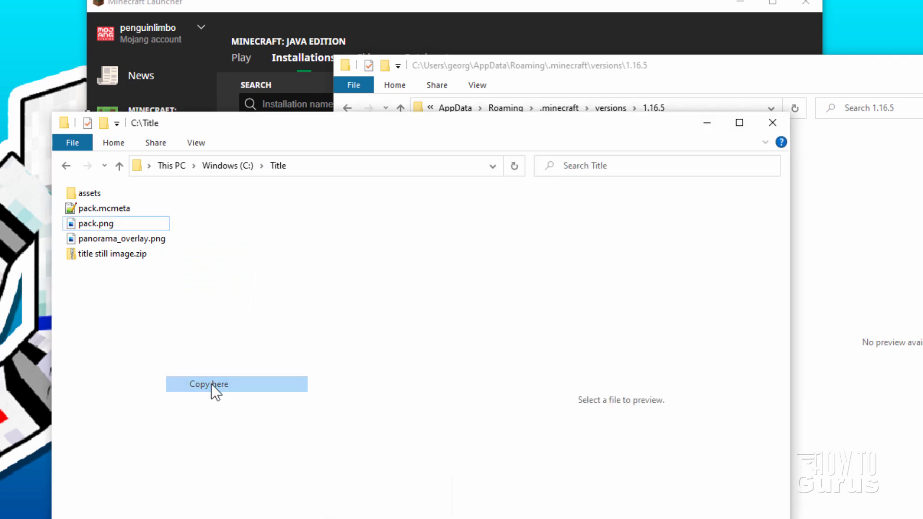
pyautogui.click(208, 384)
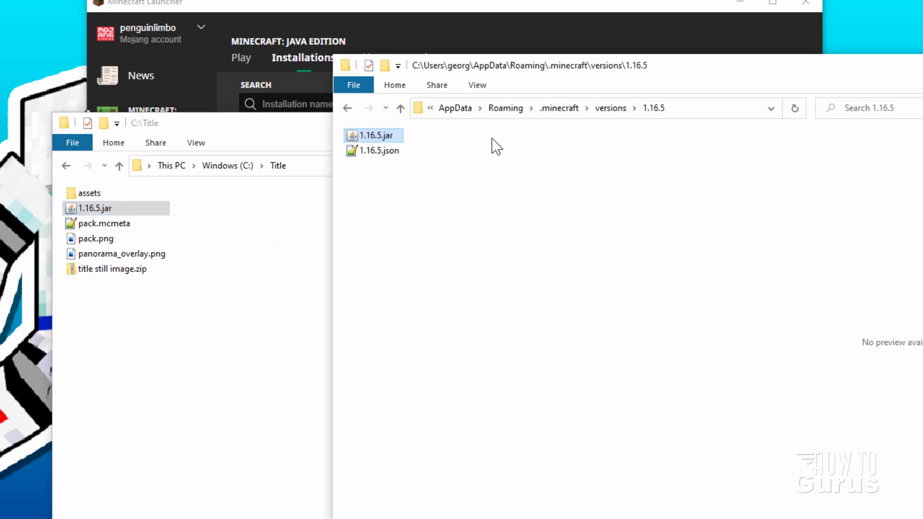
pyautogui.moveTo(169, 282)
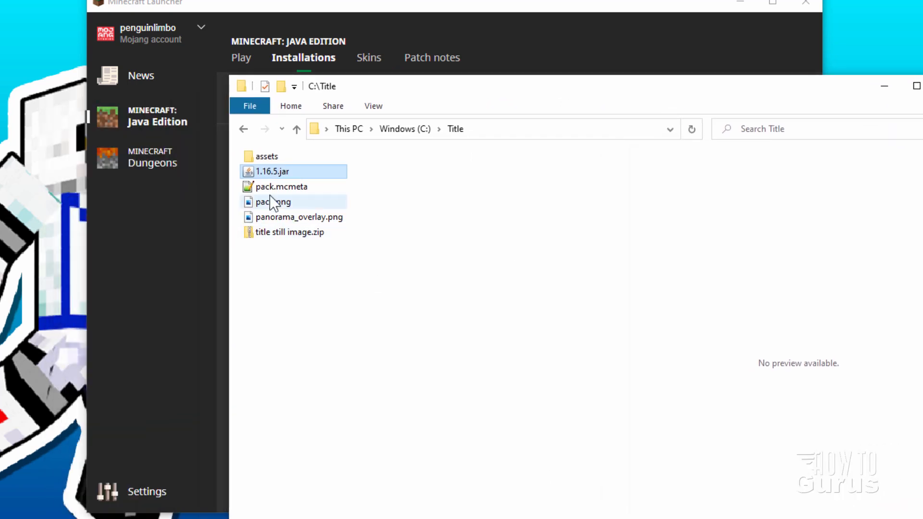
pyautogui.moveTo(285, 174)
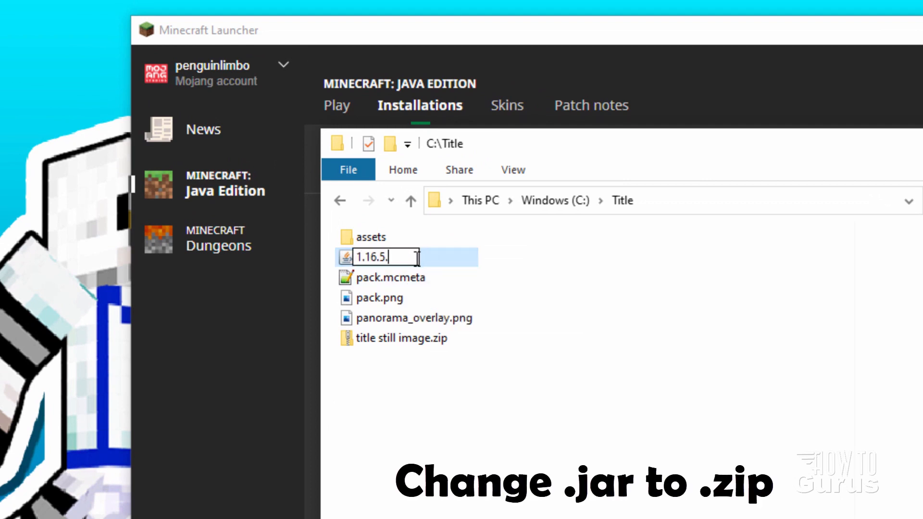
pyautogui.write('zip')
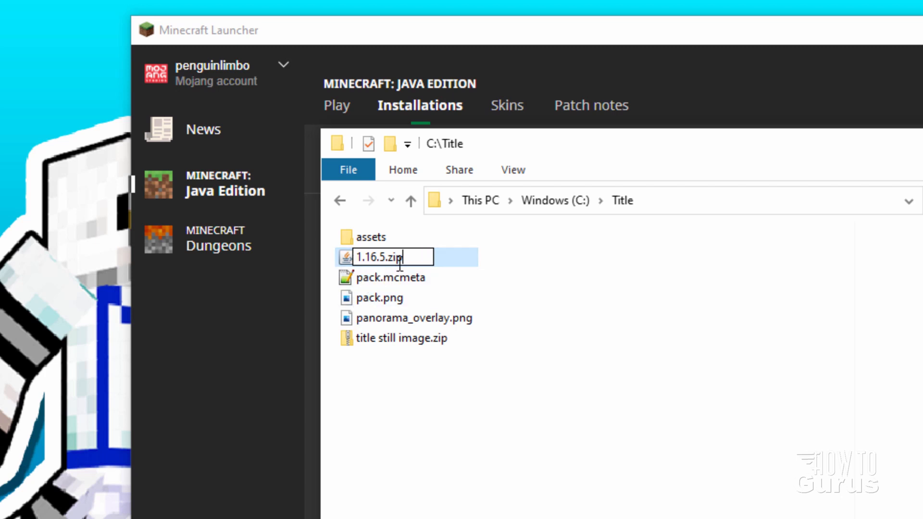
pyautogui.press('Enter')
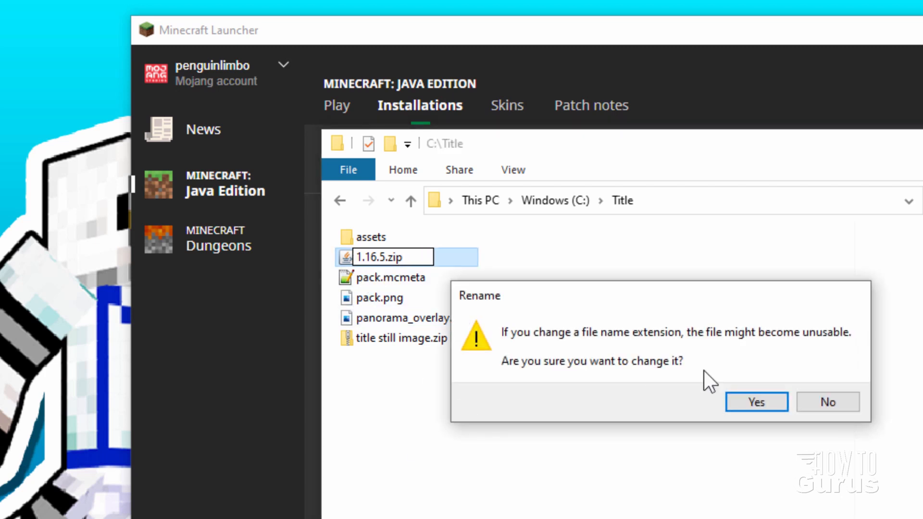
pyautogui.click(757, 402)
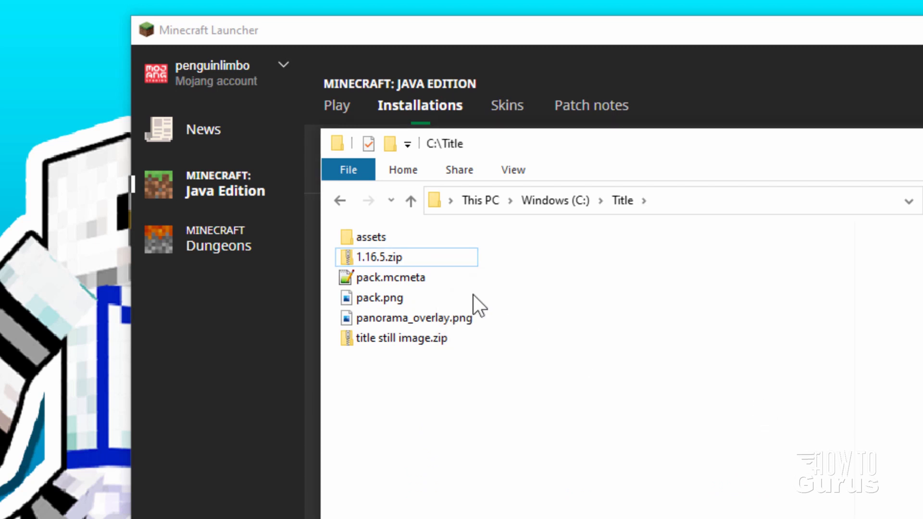
pyautogui.moveTo(400, 260)
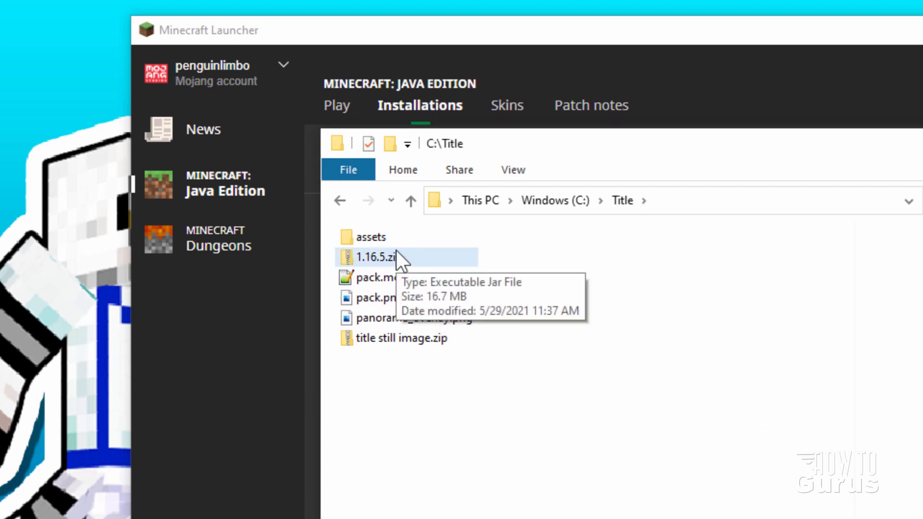
pyautogui.moveTo(363, 269)
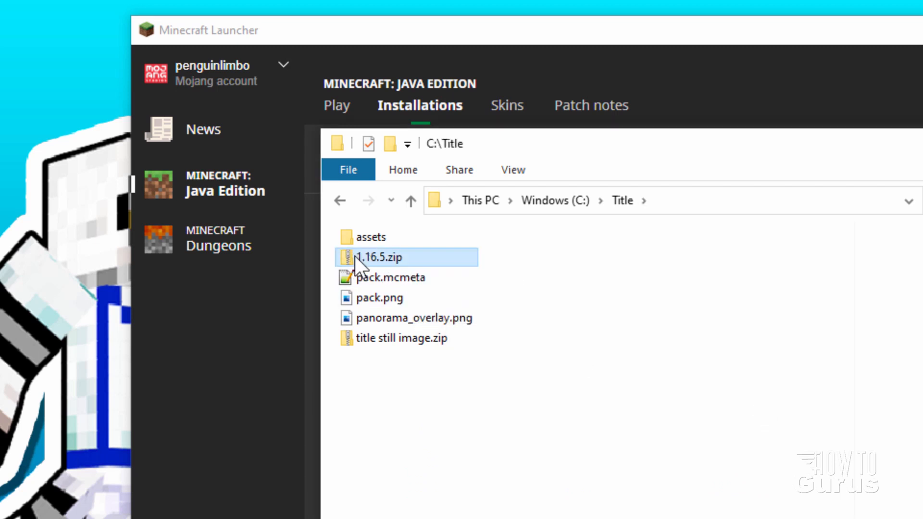
# - Open 1.16.5.zip in a separate File Explorer window
pyautogui.rightClick(362, 258)
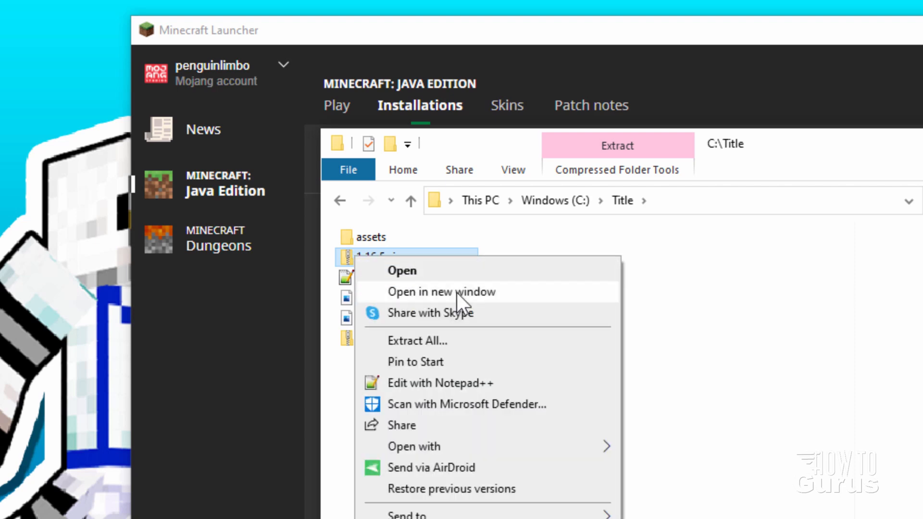
pyautogui.click(441, 292)
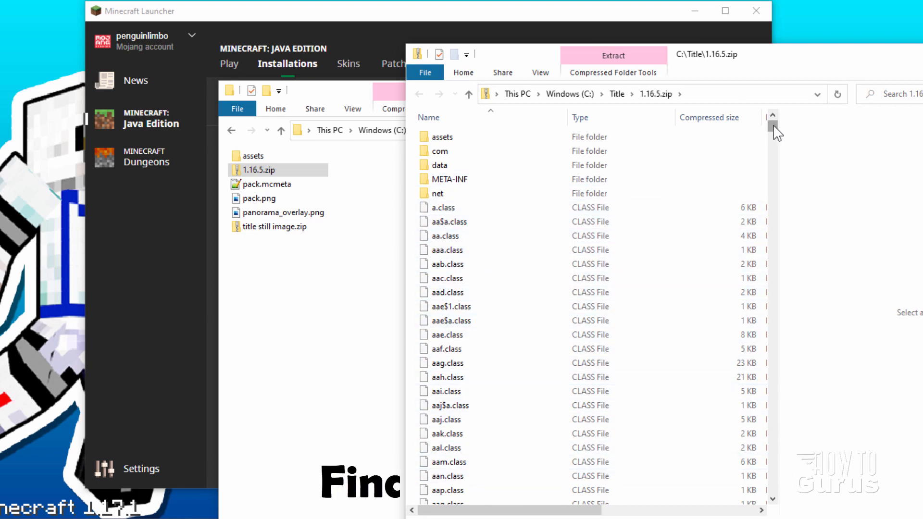
pyautogui.scroll(-3)
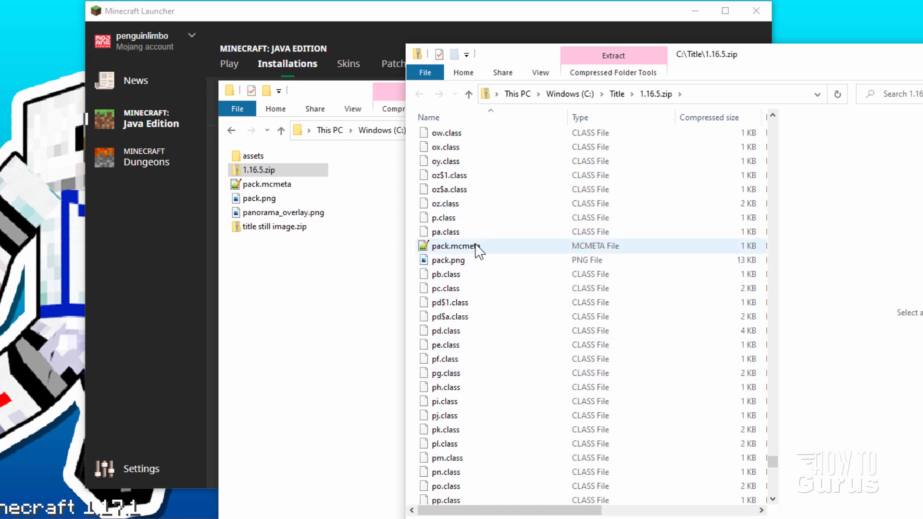
# - Copy the zip's pack.mcmeta into Title, replacing the existing file
pyautogui.click(448, 260)
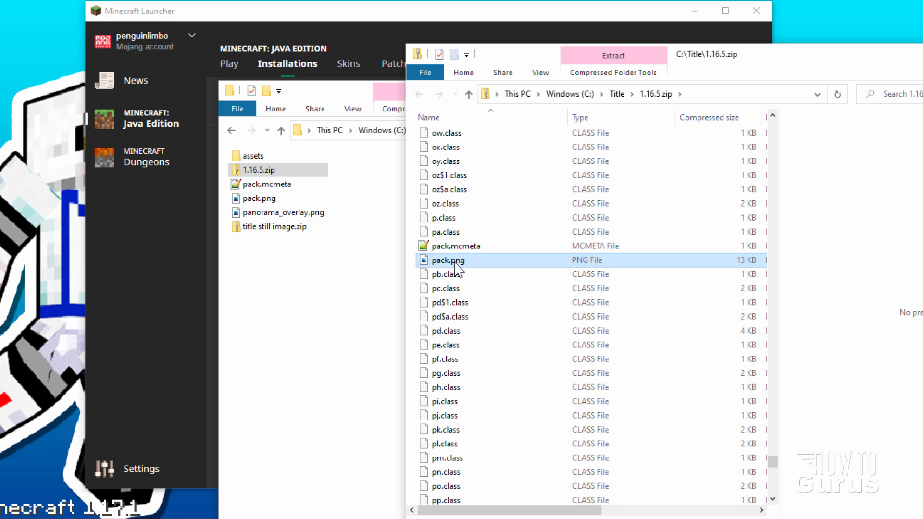
pyautogui.click(456, 246)
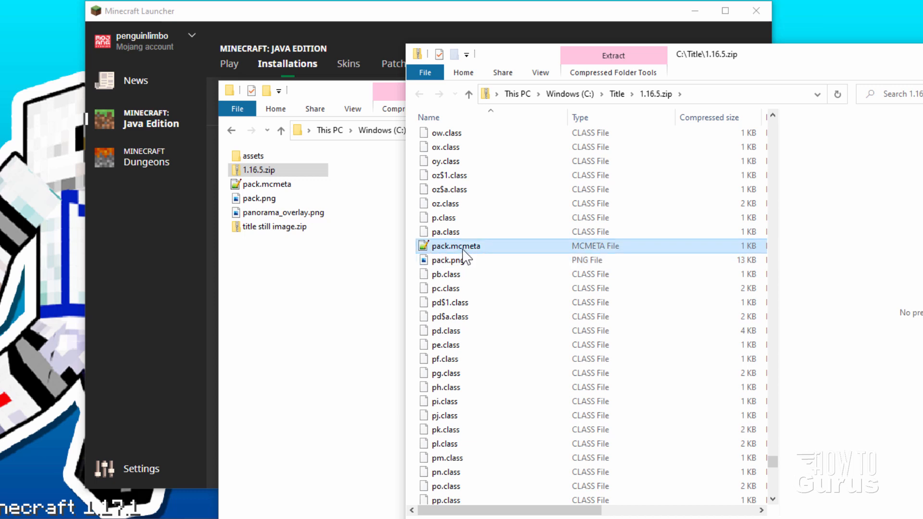
pyautogui.moveTo(455, 246); pyautogui.dragTo(315, 276)
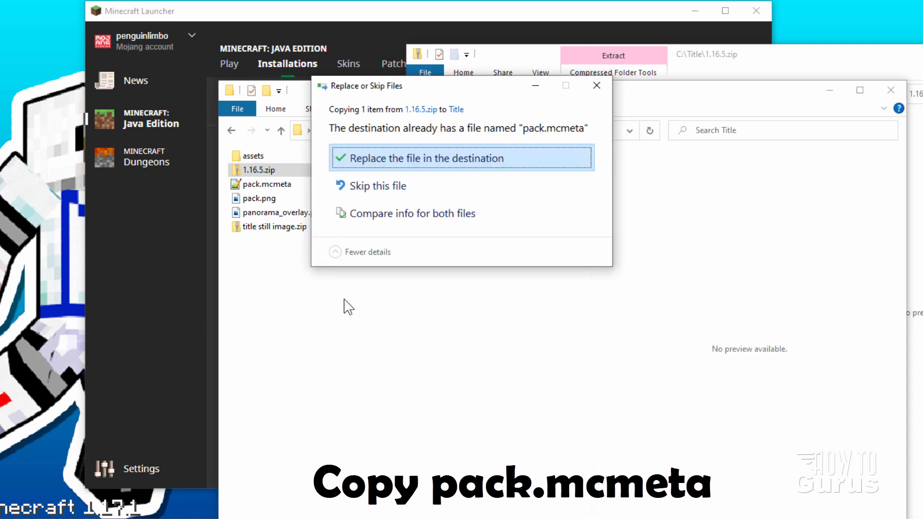
pyautogui.click(460, 158)
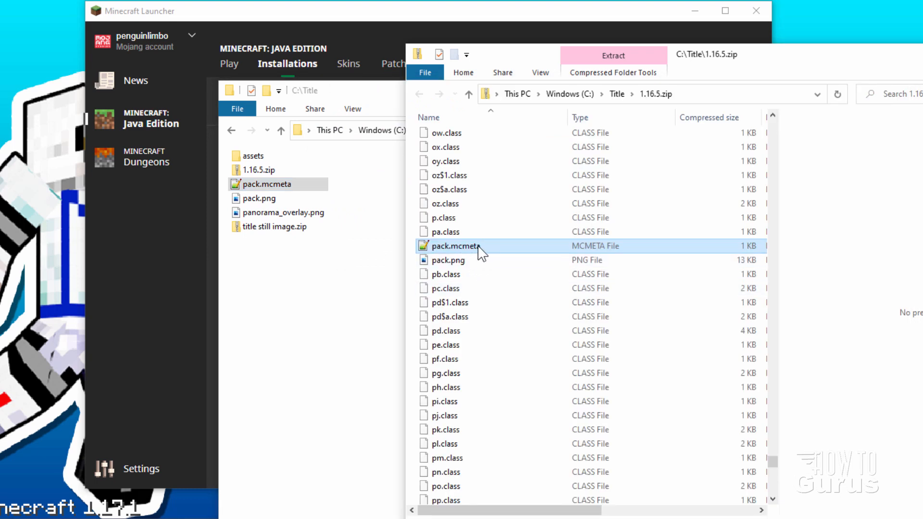
pyautogui.click(448, 260)
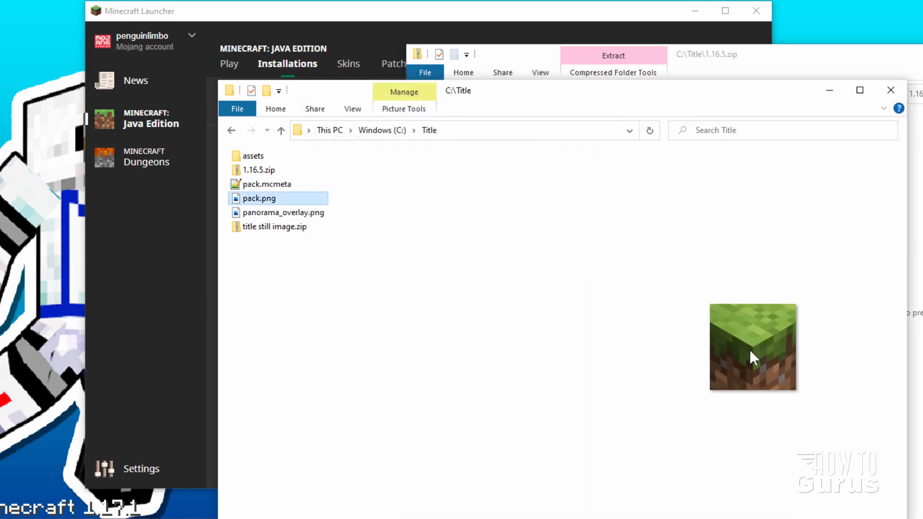
pyautogui.moveTo(391, 297)
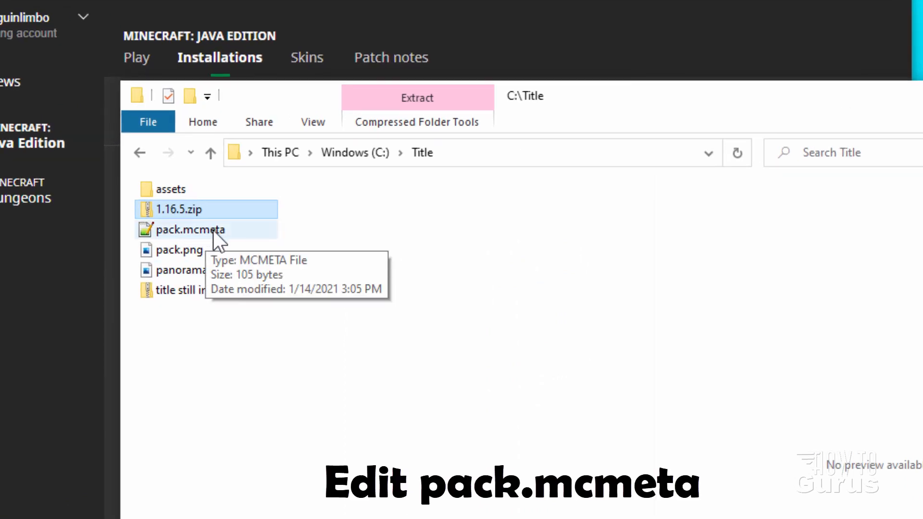
pyautogui.moveTo(171, 251)
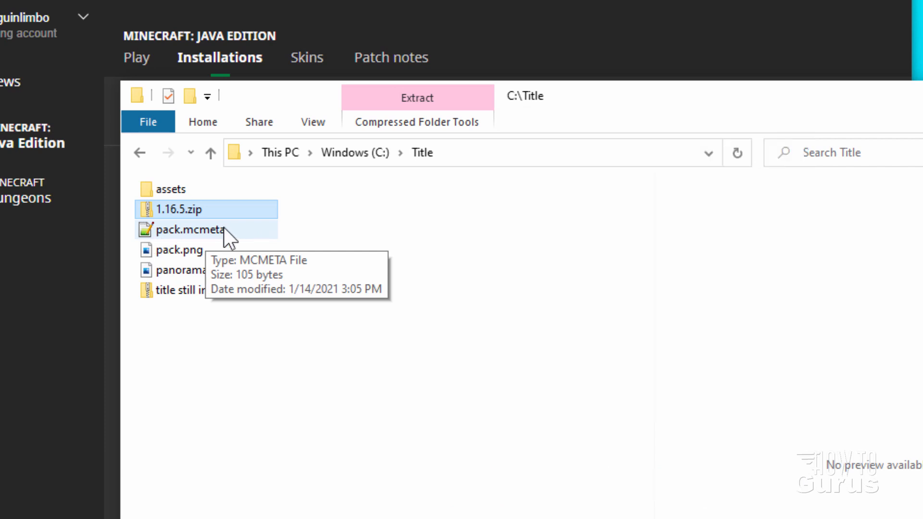
# - Edit pack.mcmeta in Notepad++ to description 'Still Title' and pack_format 7, then save
pyautogui.doubleClick(187, 230)
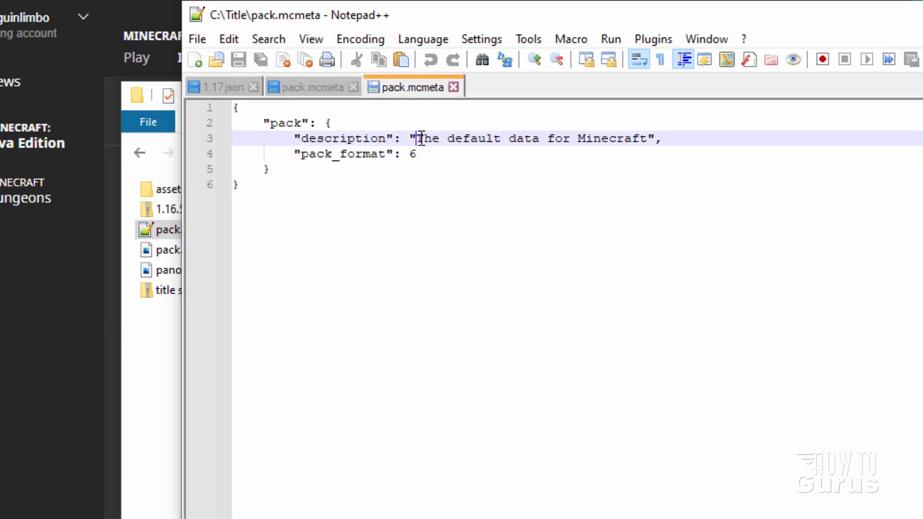
pyautogui.moveTo(422, 138); pyautogui.dragTo(646, 138)
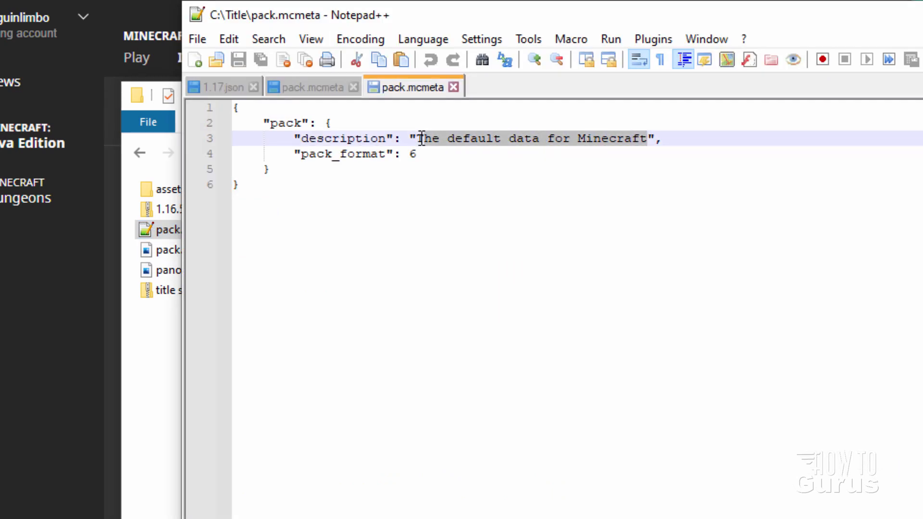
pyautogui.write('scription": "S",')
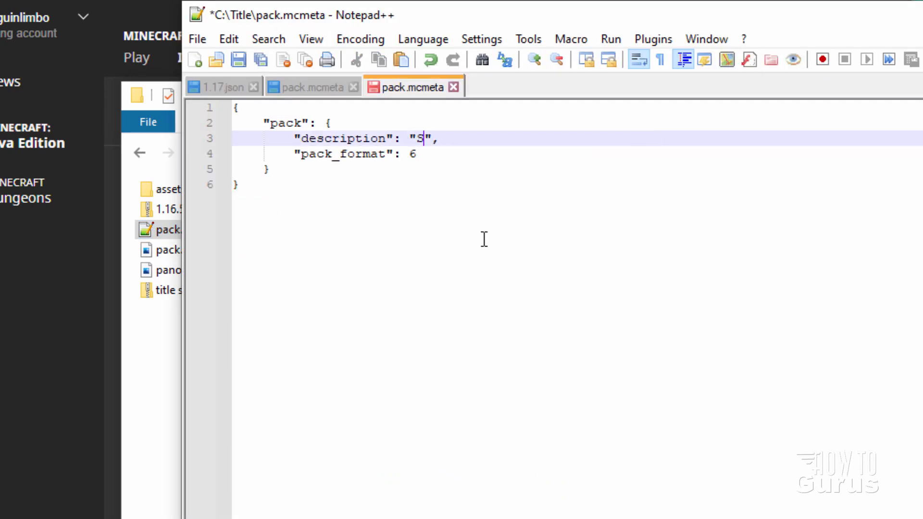
pyautogui.write('till Title')
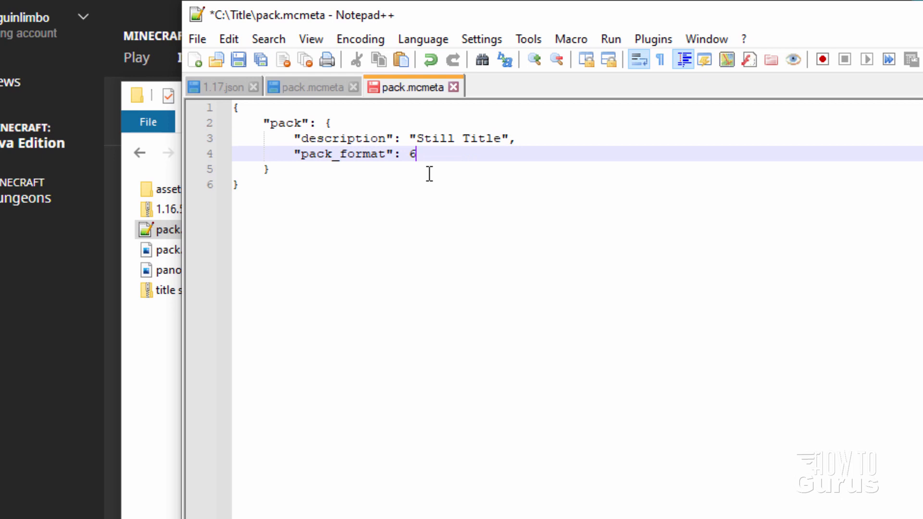
pyautogui.write('7')
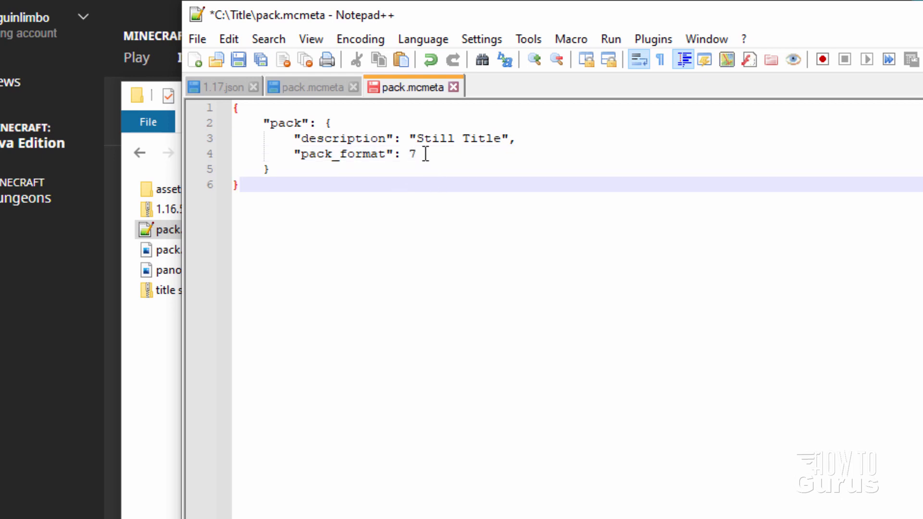
pyautogui.press('Ctrl+s')
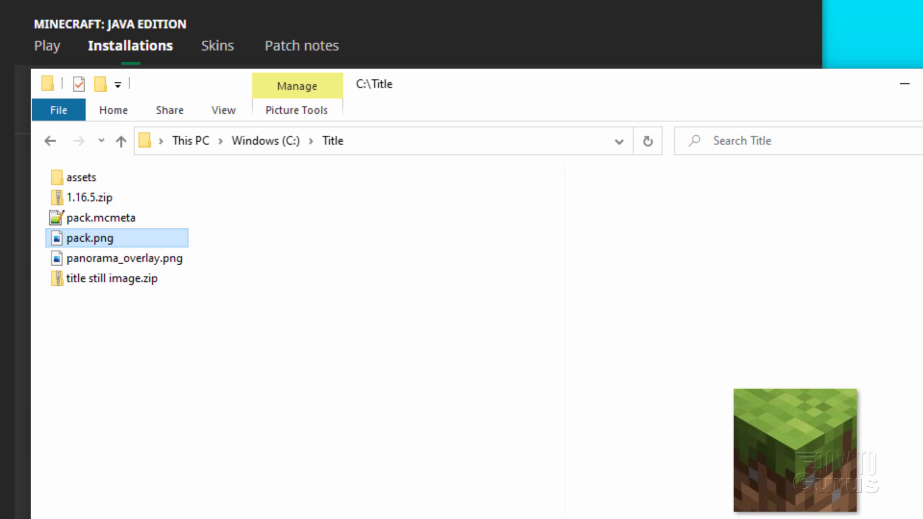
pyautogui.moveTo(94, 252)
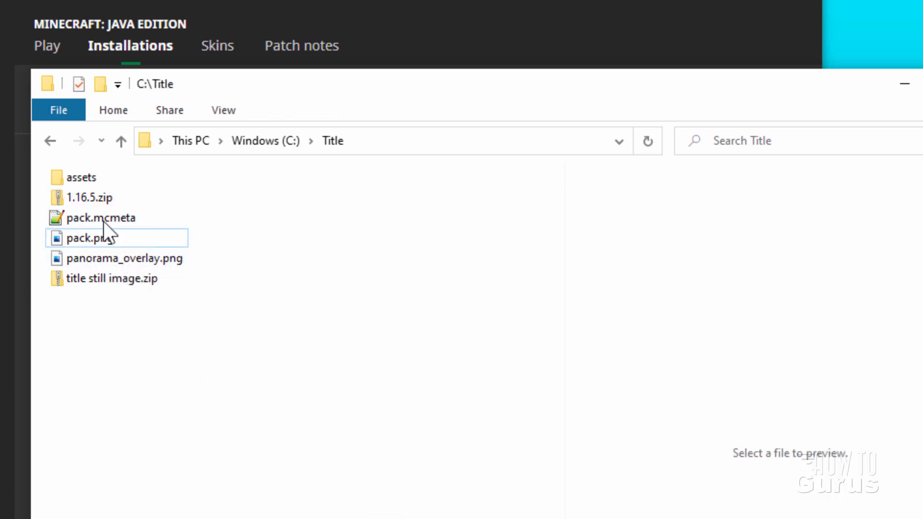
# - Delete the old assets folder from C:\Title
pyautogui.click(80, 177)
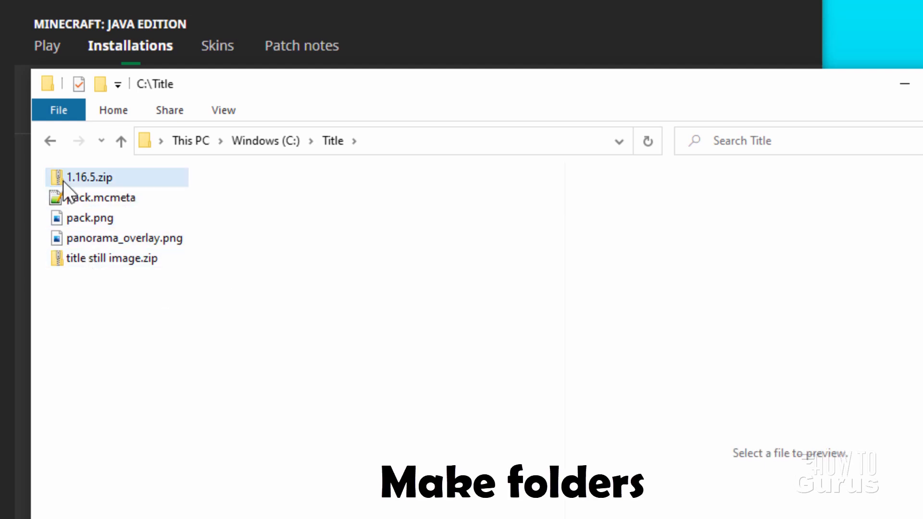
# - Open 1.16.5.zip in a new window at title\background and select panorama_overlay.png
pyautogui.rightClick(86, 178)
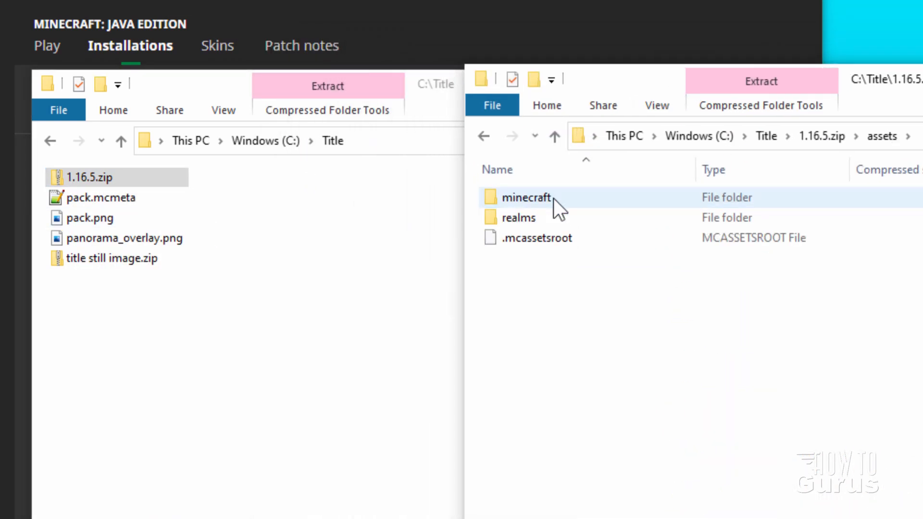
pyautogui.doubleClick(525, 198)
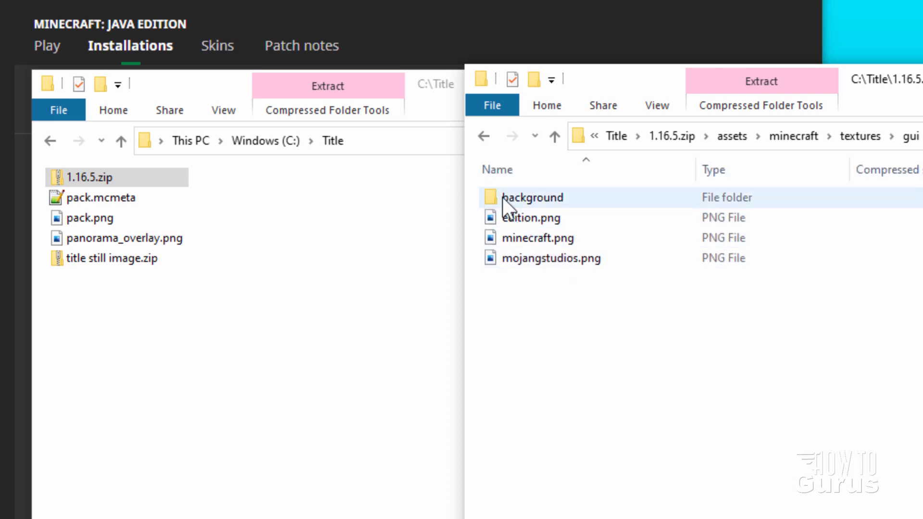
pyautogui.doubleClick(532, 198)
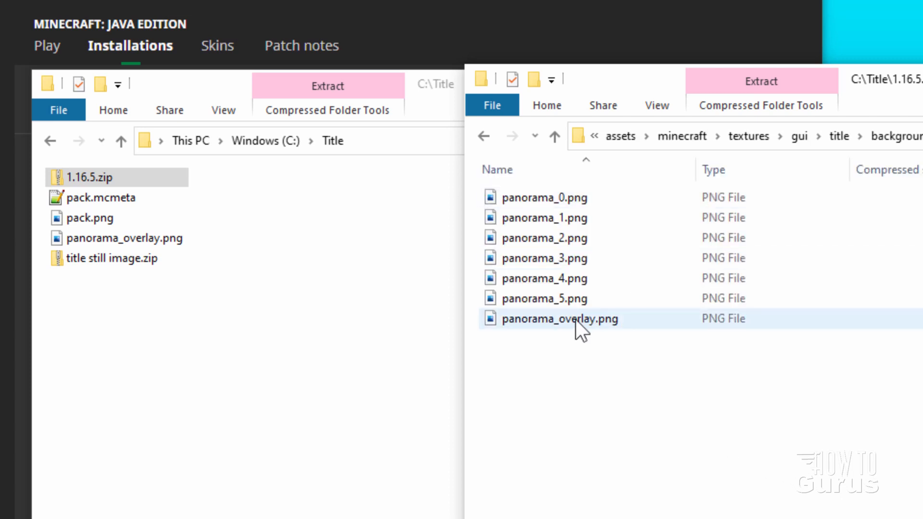
pyautogui.moveTo(635, 324)
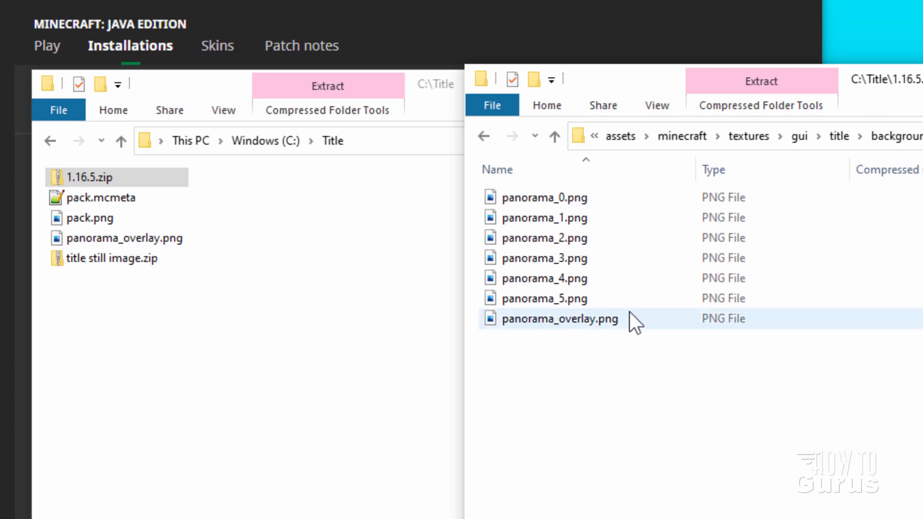
pyautogui.click(544, 218)
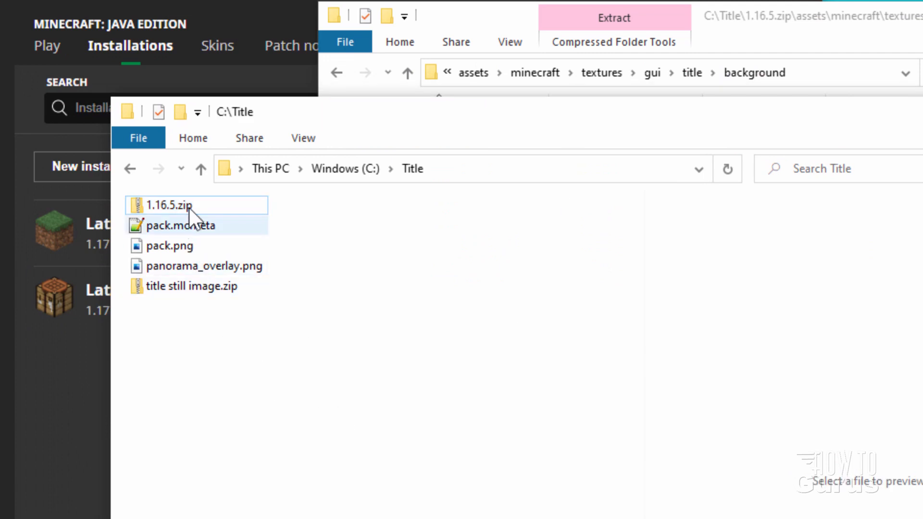
# - Create nested folders assets, minecraft, textures, gui, title and background inside C:\Title
pyautogui.click(183, 112)
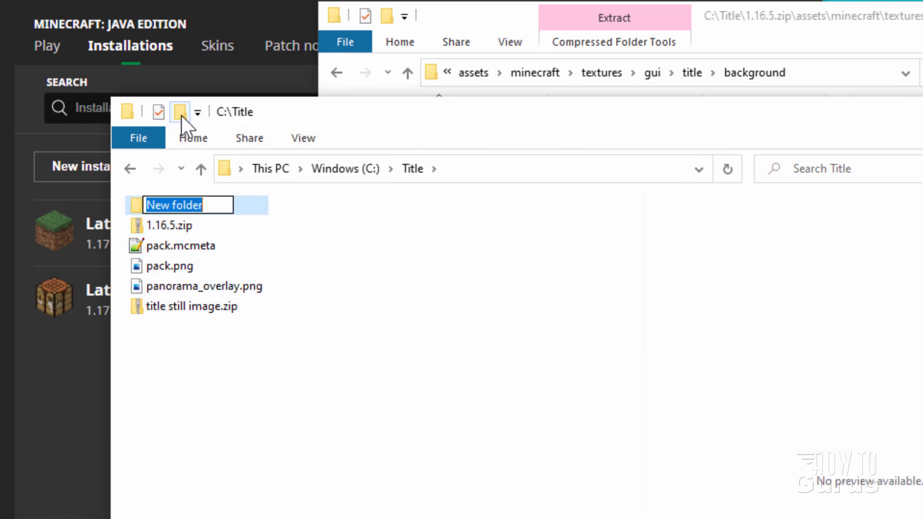
pyautogui.write('assets')
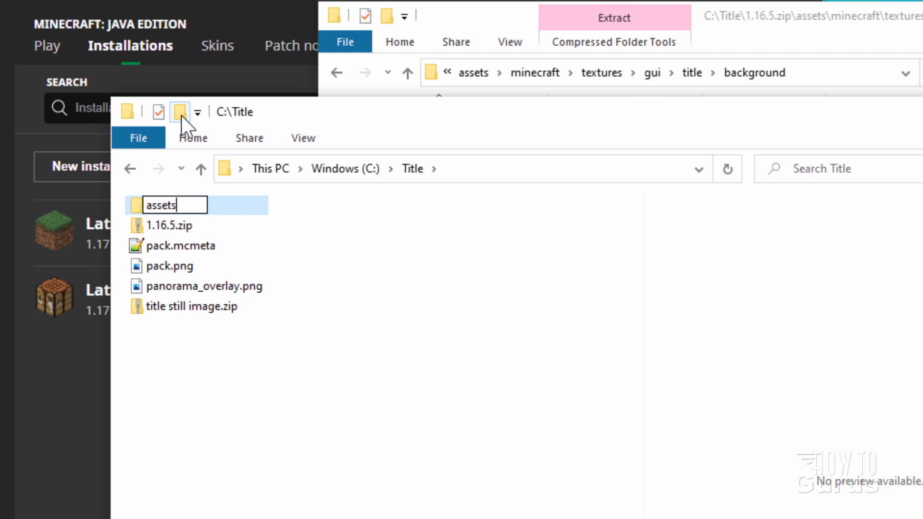
pyautogui.doubleClick(161, 205)
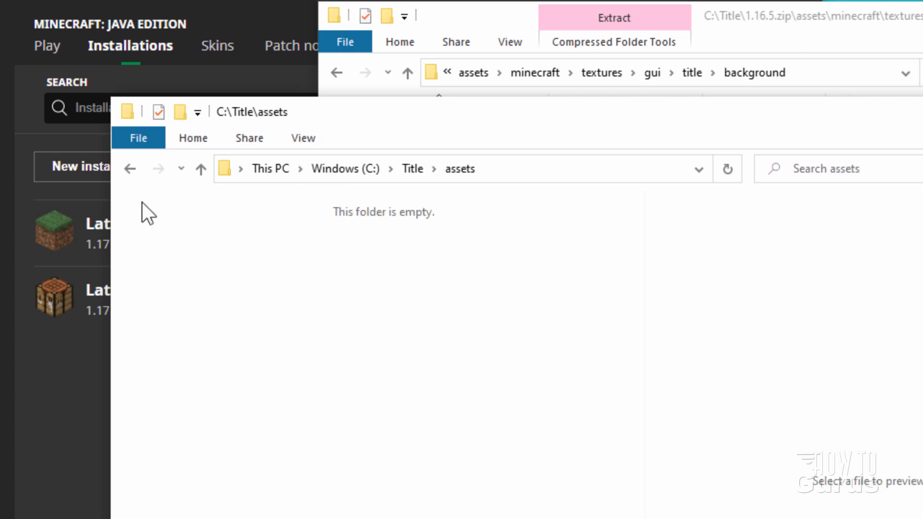
pyautogui.click(180, 113)
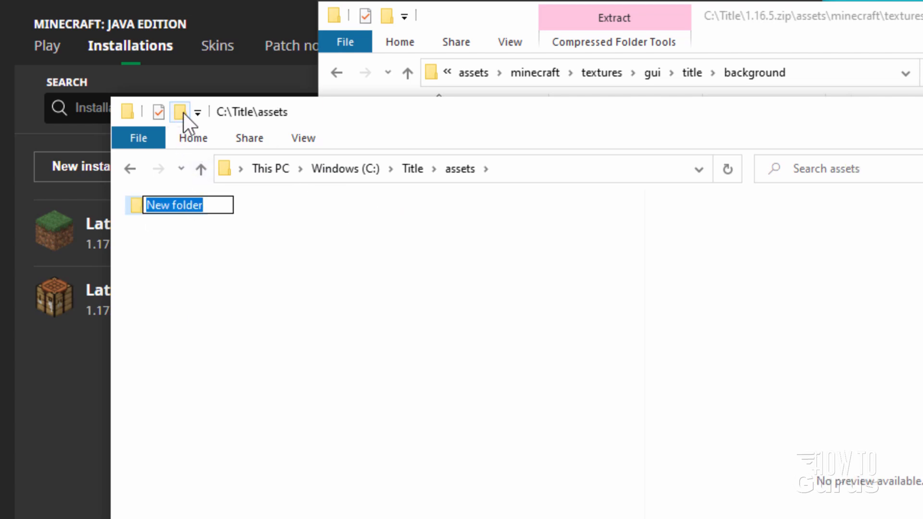
pyautogui.write('minecraft')
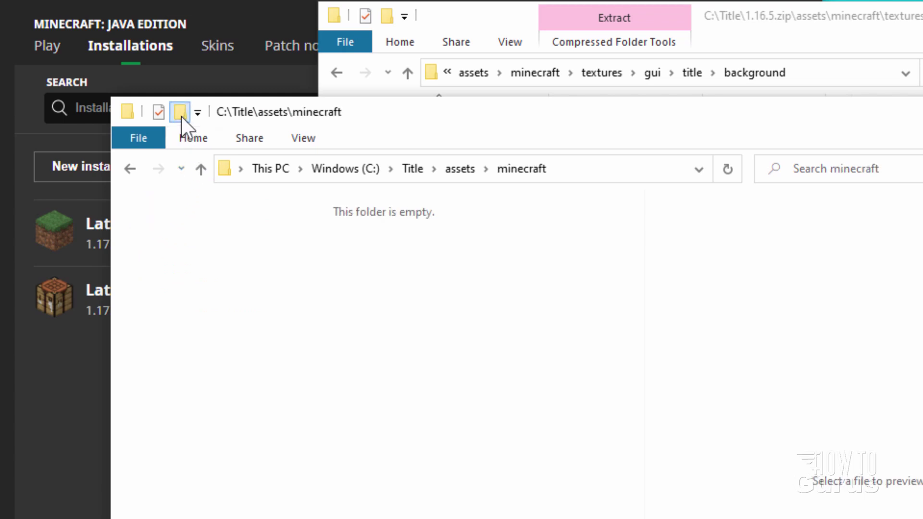
pyautogui.write('texture')
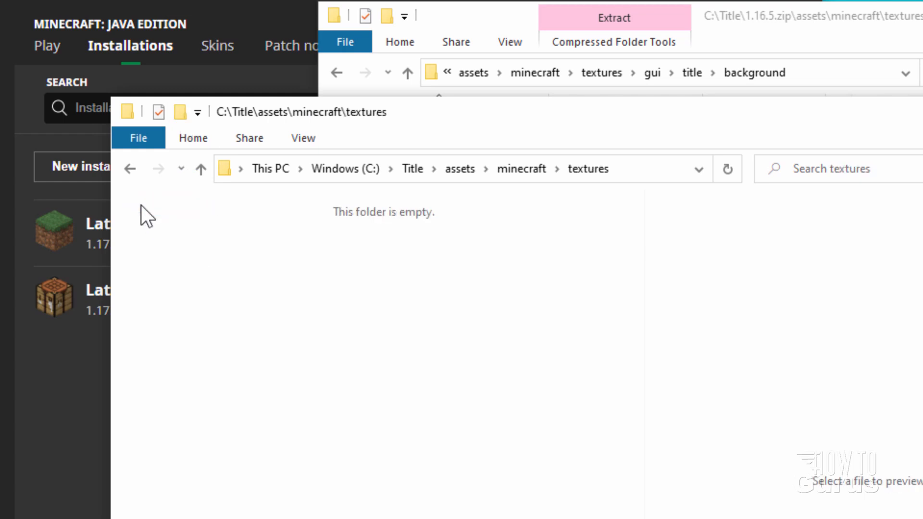
pyautogui.write('g')
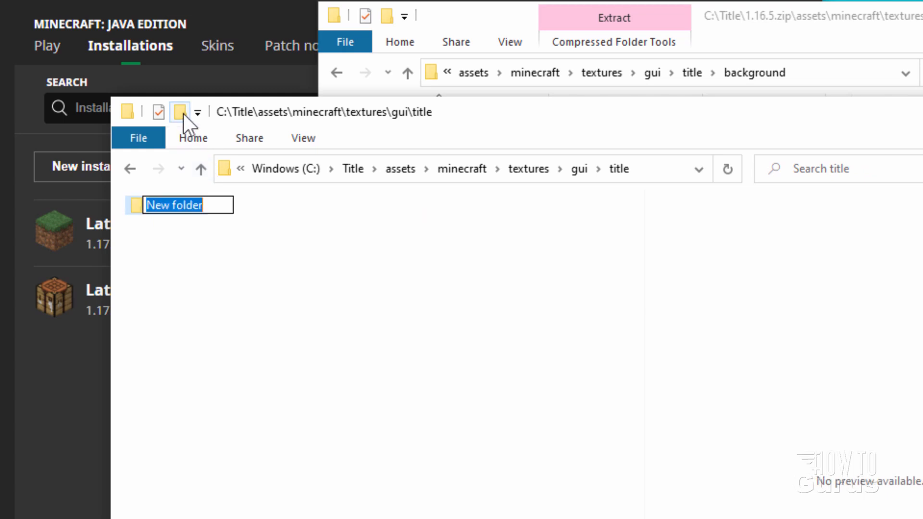
pyautogui.write('background')
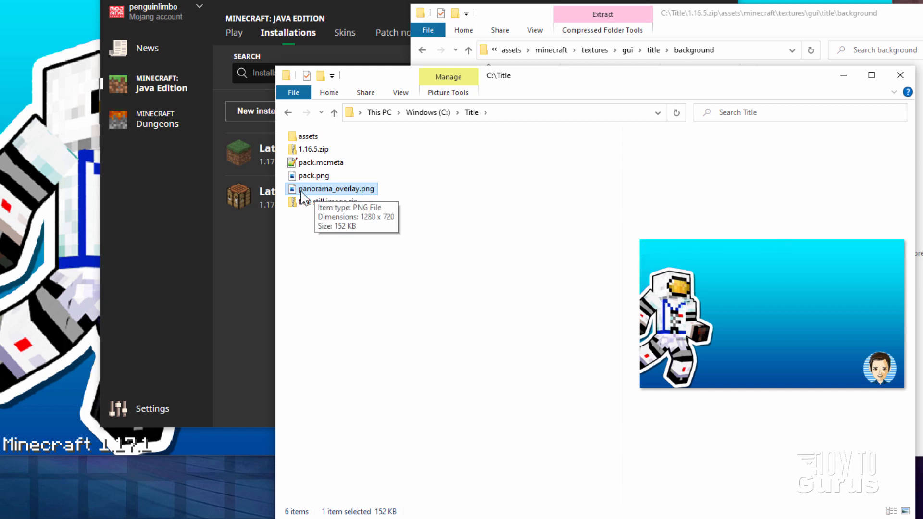
# - Copy panorama_overlay.png from C:\Title into the pack's gui\title\background folder
pyautogui.rightClick(322, 188)
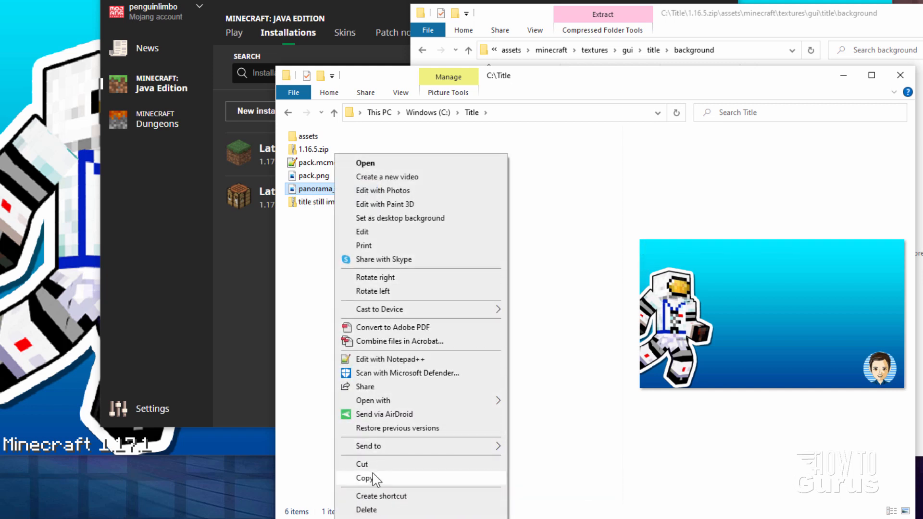
pyautogui.click(361, 477)
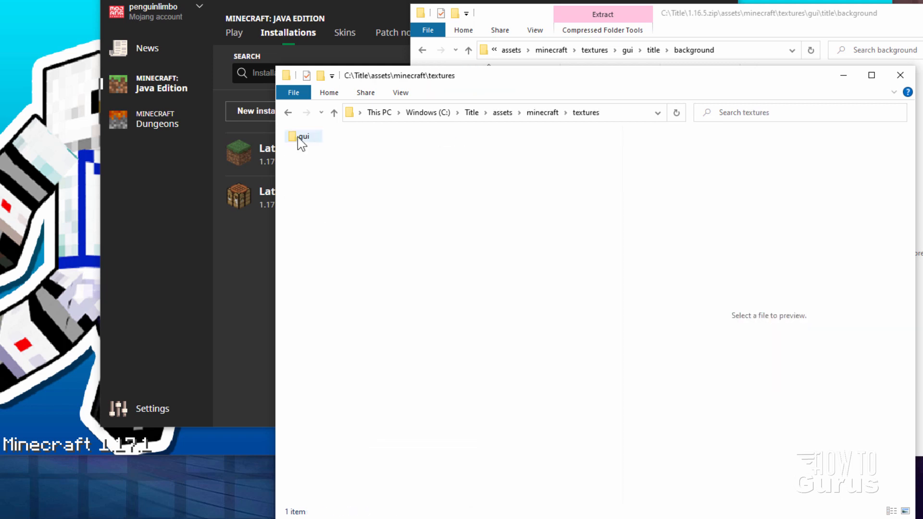
pyautogui.doubleClick(299, 136)
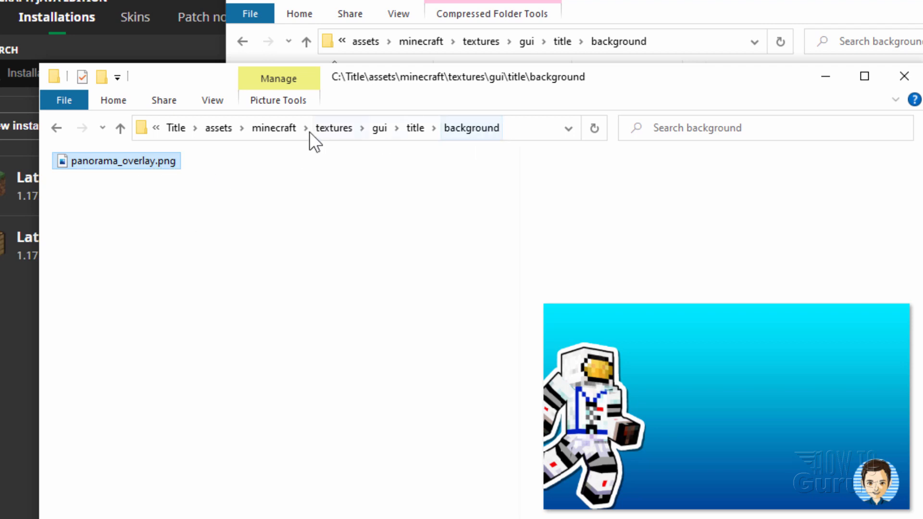
# - Zip assets, pack.mcmeta and pack.png in C:\Title into an archive named 'Still Title'
pyautogui.click(176, 128)
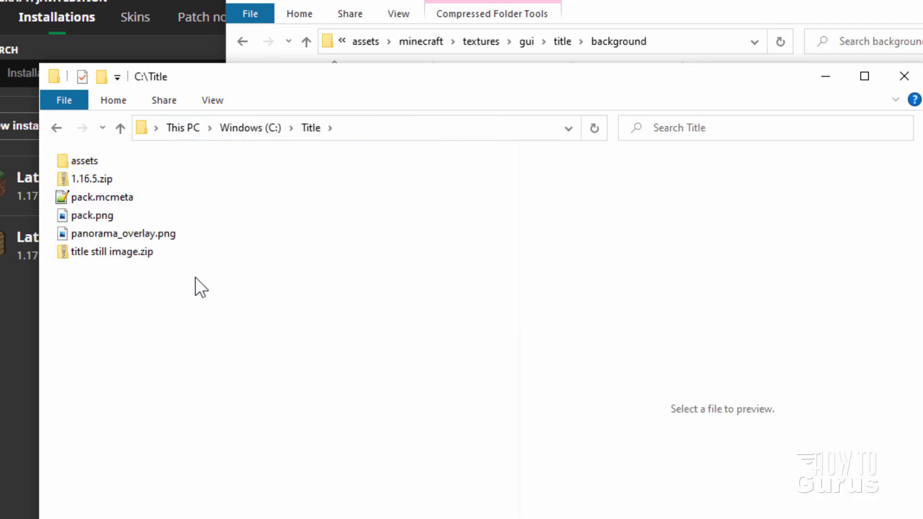
pyautogui.moveTo(401, 350)
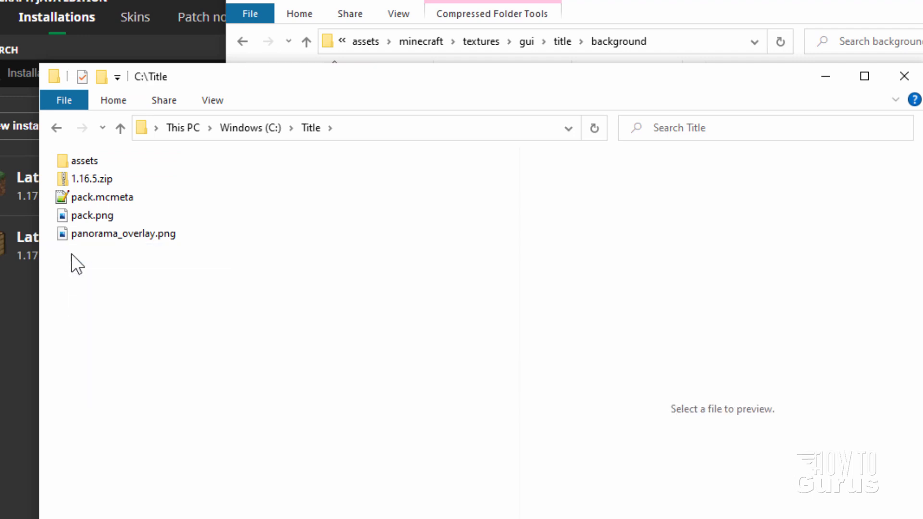
pyautogui.click(212, 100)
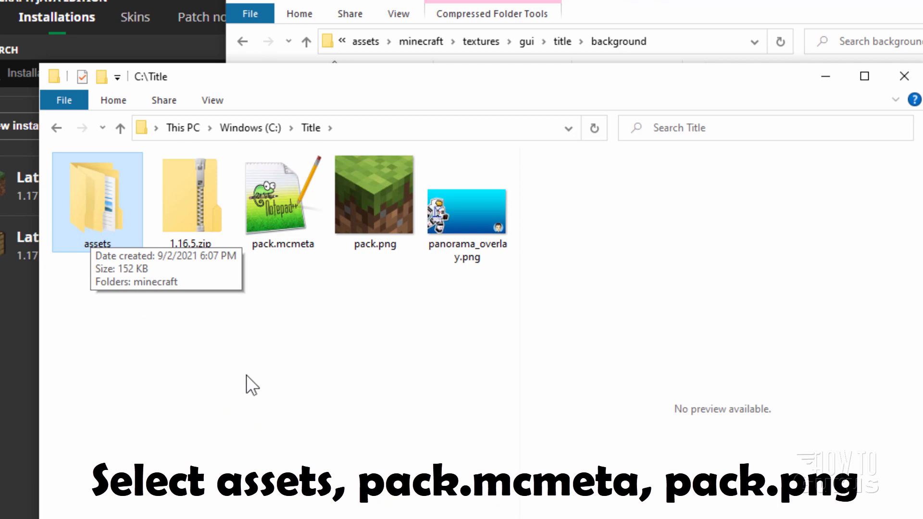
pyautogui.click(282, 194)
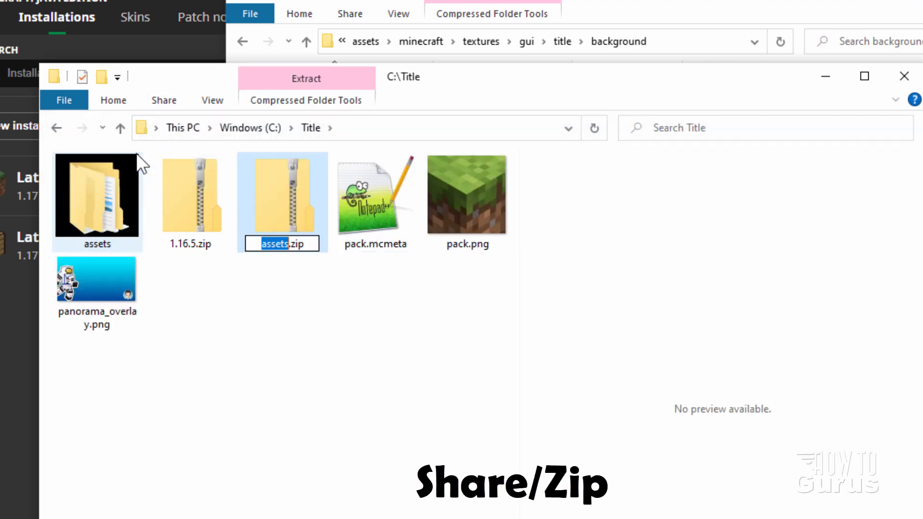
pyautogui.moveTo(287, 274)
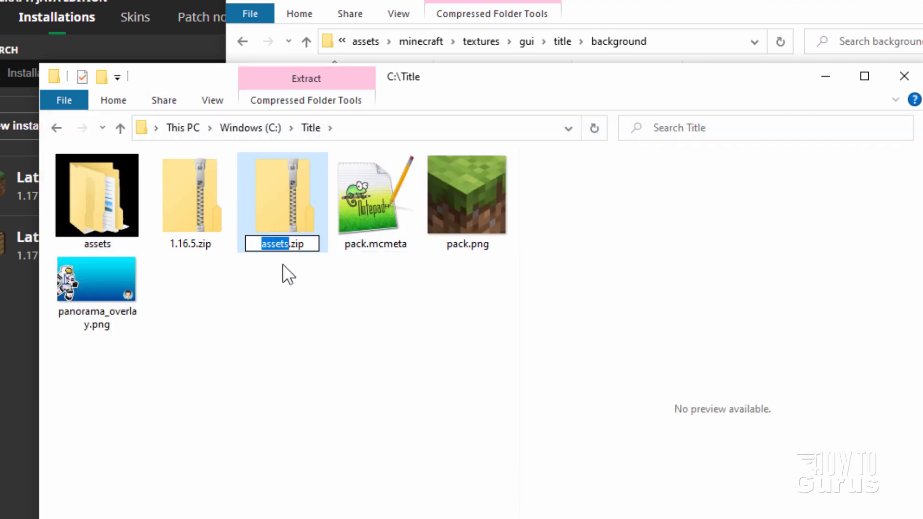
pyautogui.write('Still Title')
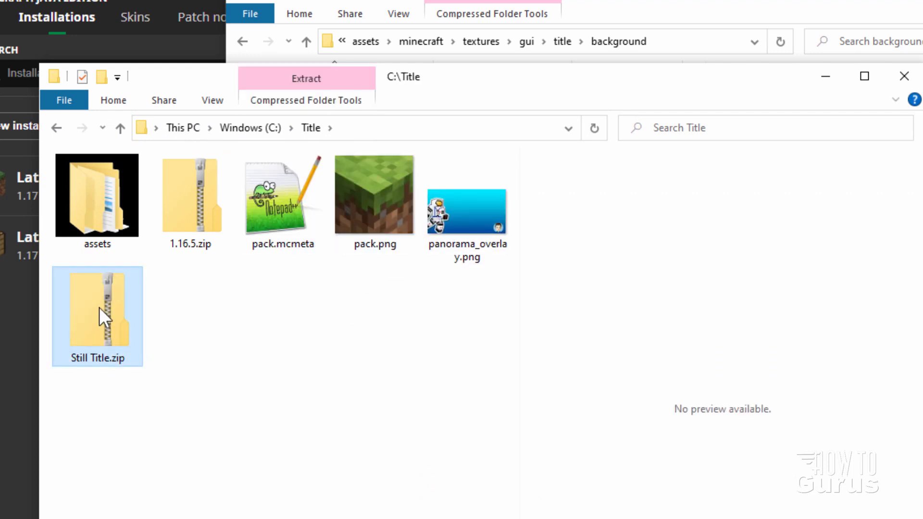
pyautogui.moveTo(109, 332)
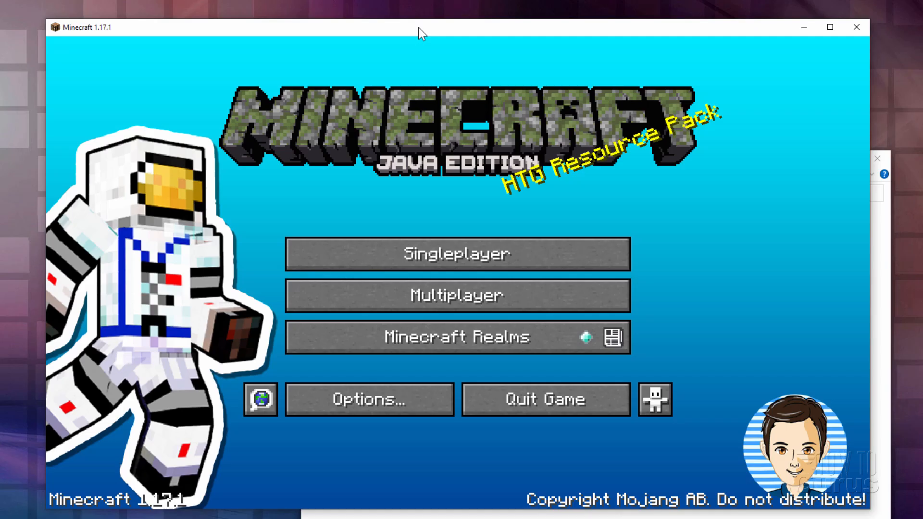
pyautogui.moveTo(686, 218)
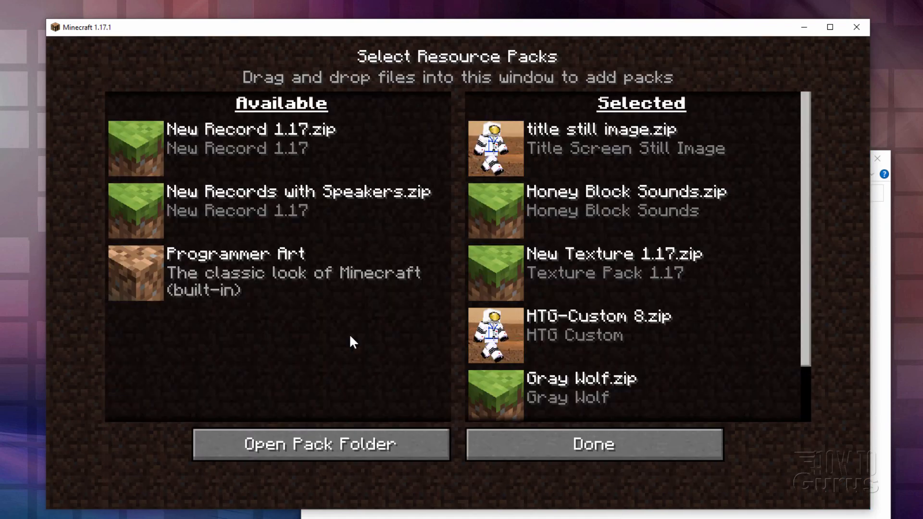
pyautogui.moveTo(495, 149)
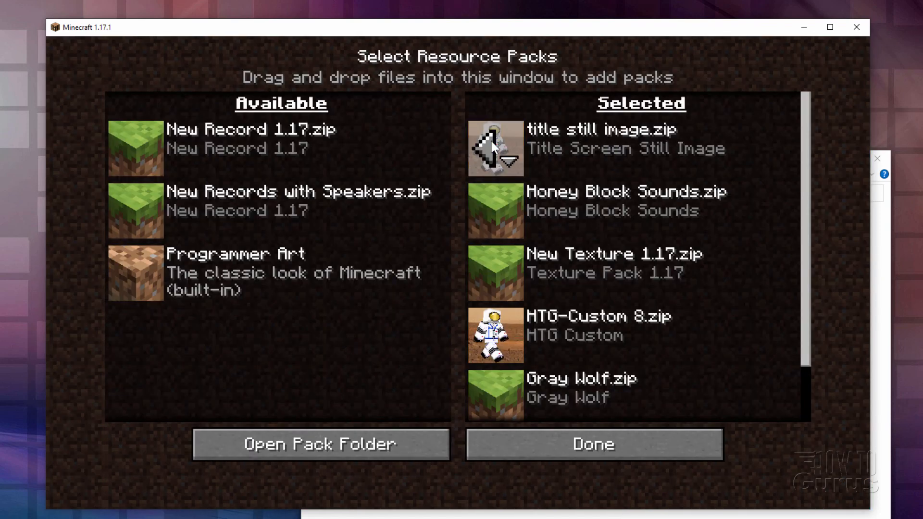
# - Deselect the title still image.zip resource pack and reload to the default panorama
pyautogui.click(595, 444)
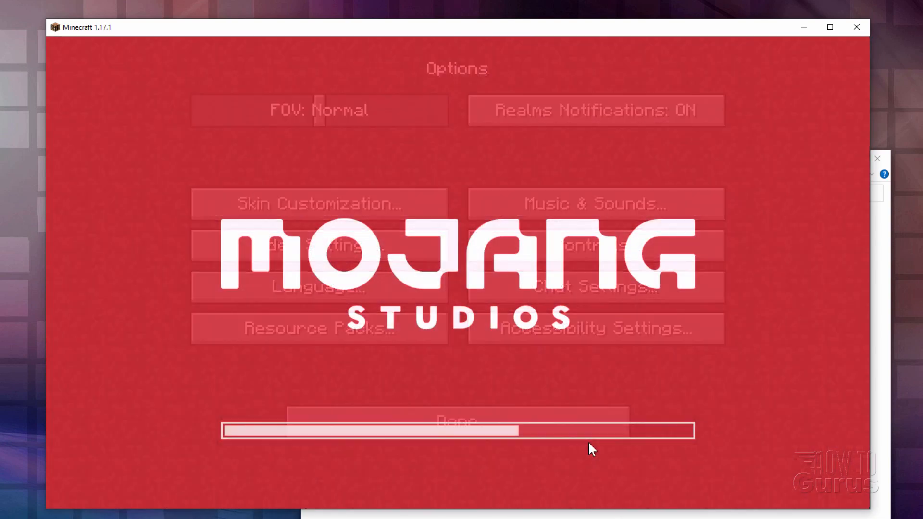
pyautogui.click(456, 421)
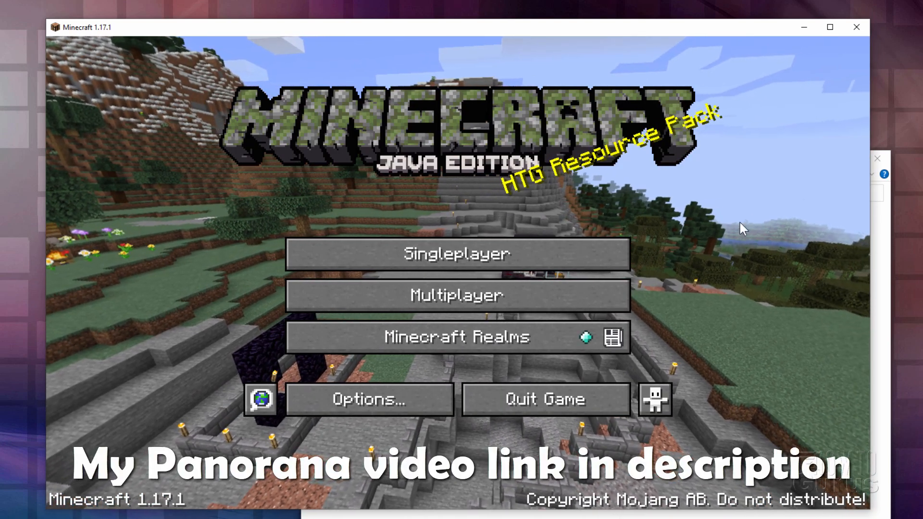
pyautogui.moveTo(612, 360)
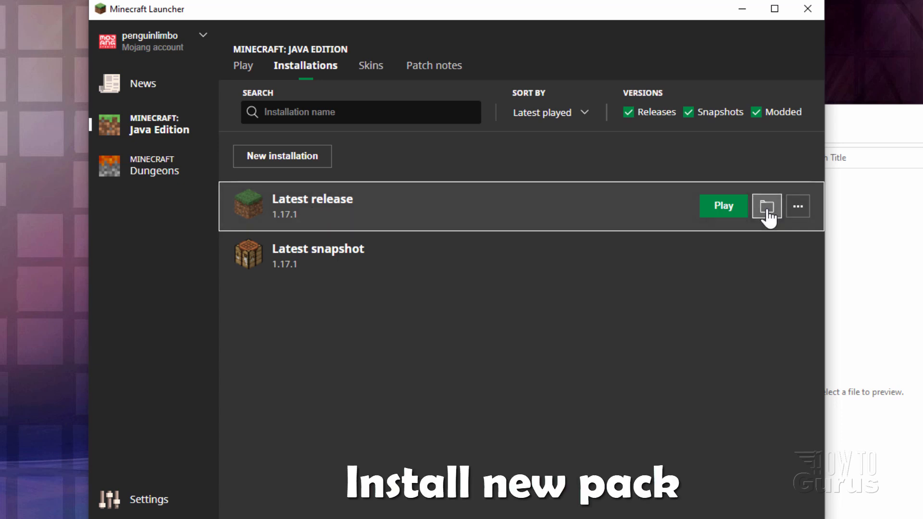
# - Replace title still image.zip with Still Title.zip in the game's resourcepacks folder
pyautogui.click(766, 206)
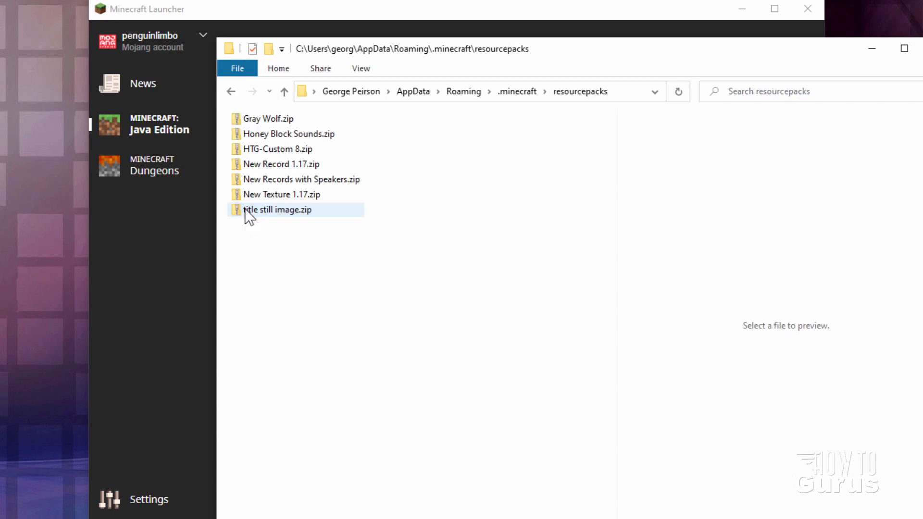
pyautogui.click(278, 210)
pyautogui.write('Still Title')
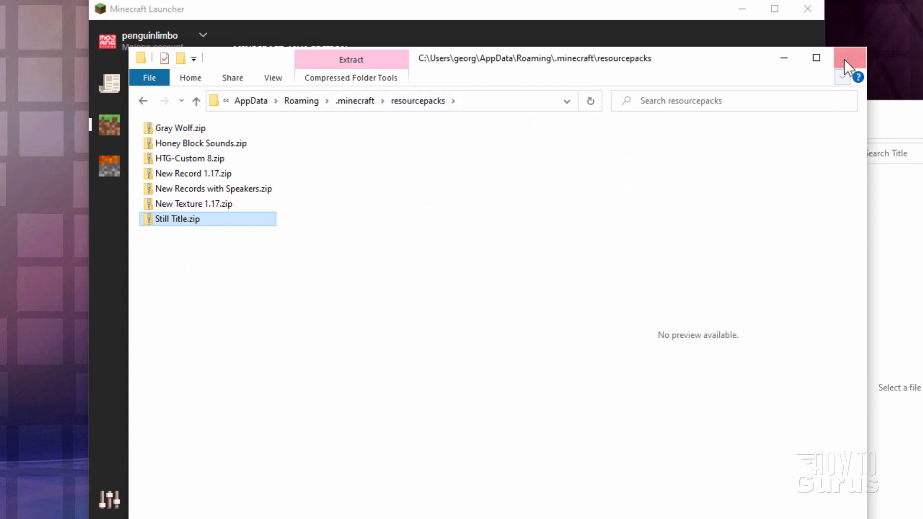
pyautogui.click(846, 57)
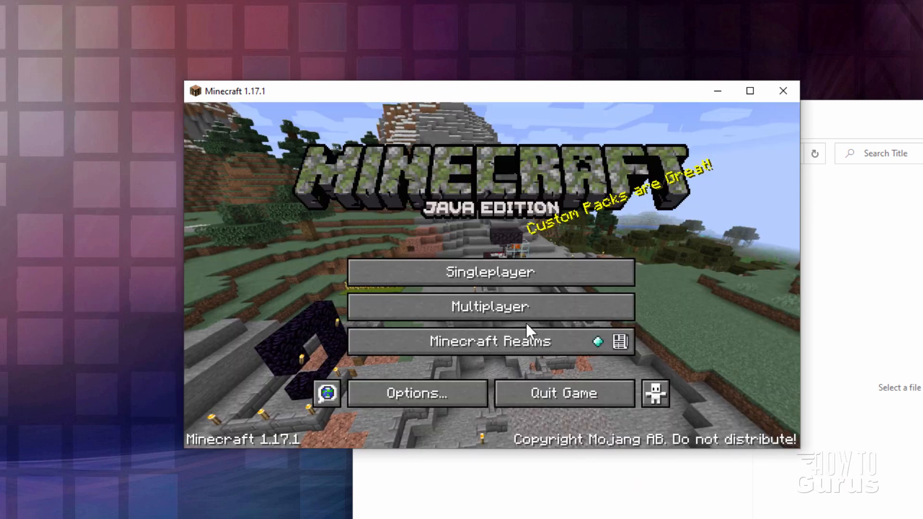
# - Select Still Title.zip under Resource Packs, return to the title screen, and maximize the window
pyautogui.click(414, 394)
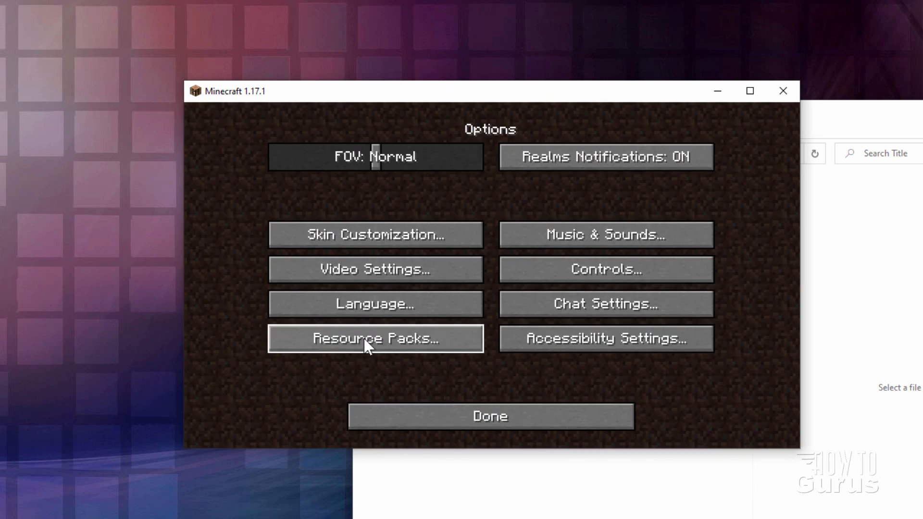
pyautogui.click(377, 338)
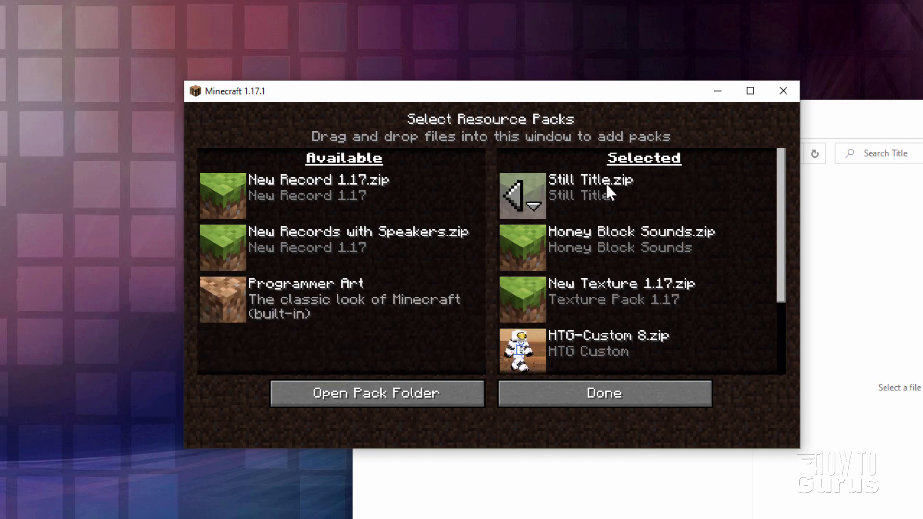
pyautogui.click(604, 393)
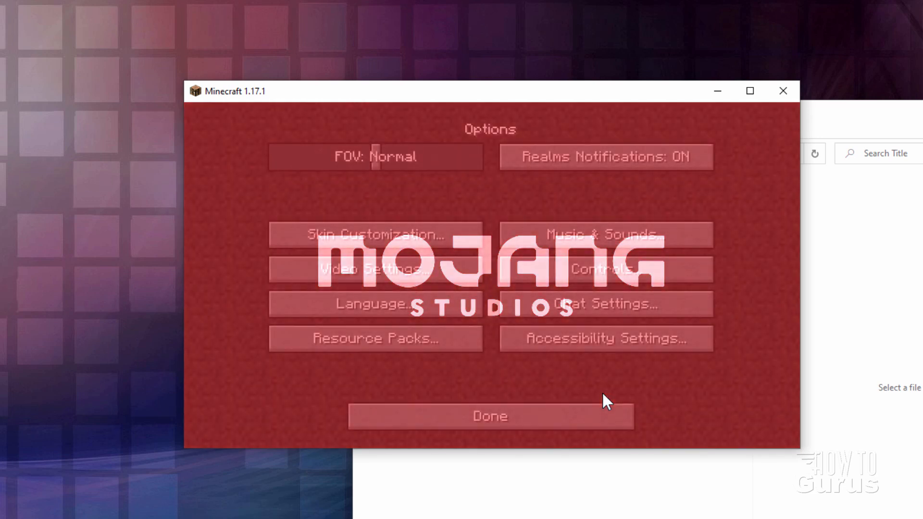
pyautogui.click(489, 415)
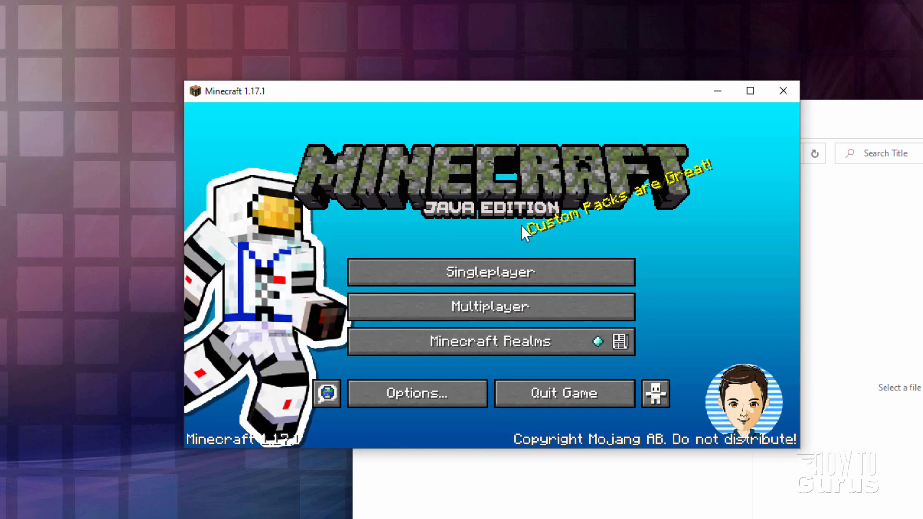
pyautogui.click(749, 90)
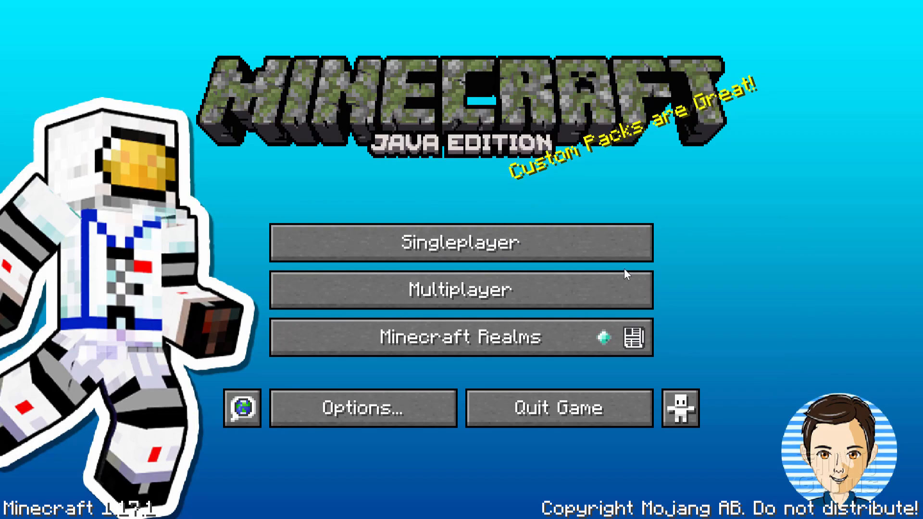
pyautogui.moveTo(781, 41)
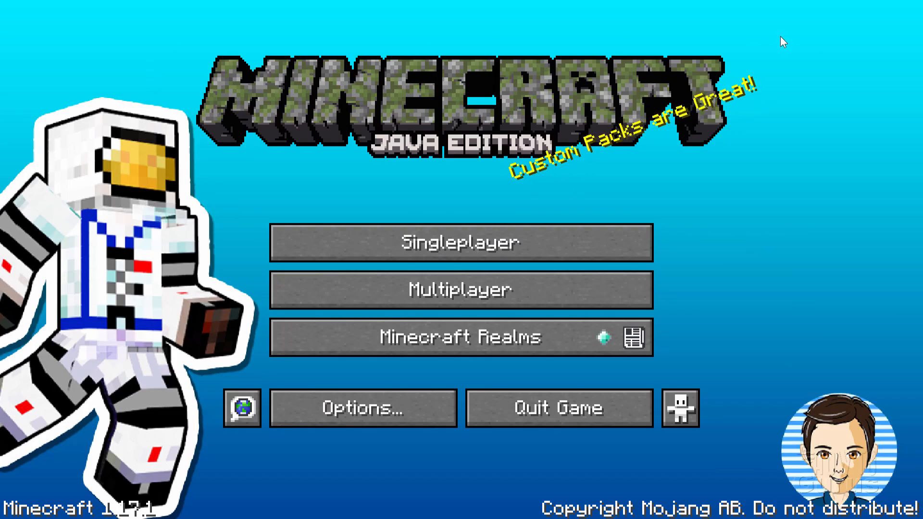
pyautogui.moveTo(889, 250)
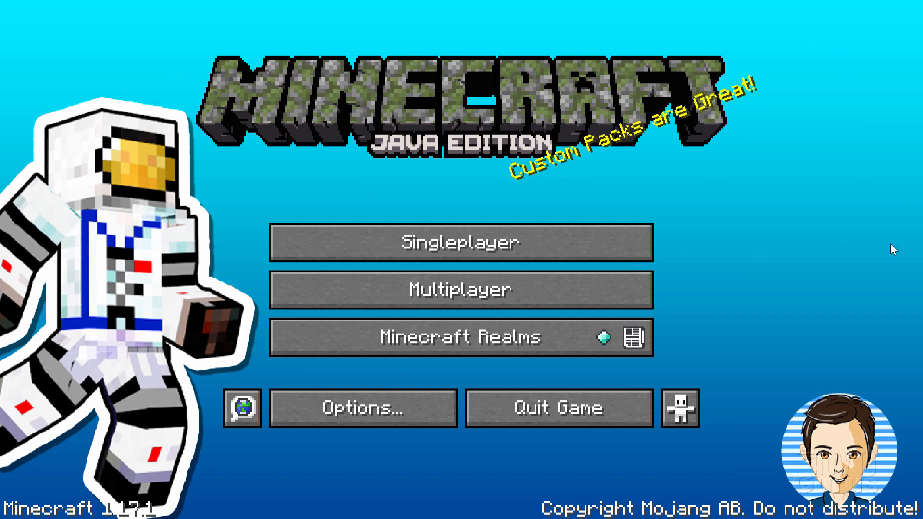